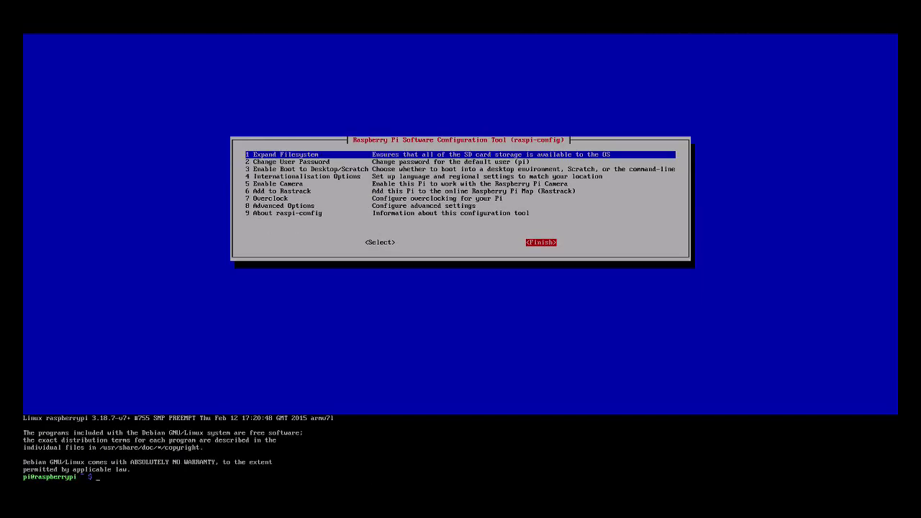
Run sudo dpkg-reconfigure console-setup to start reconfiguring the console font.
text(s)
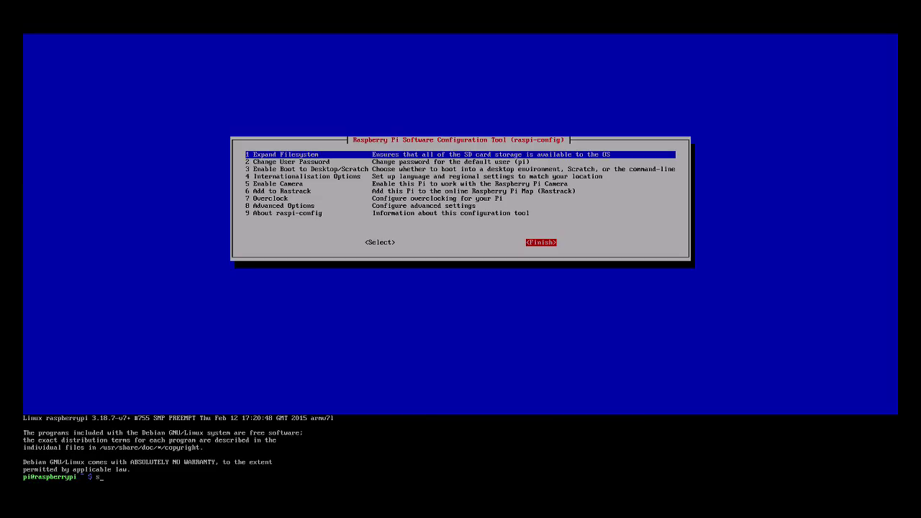
text(sudo a)
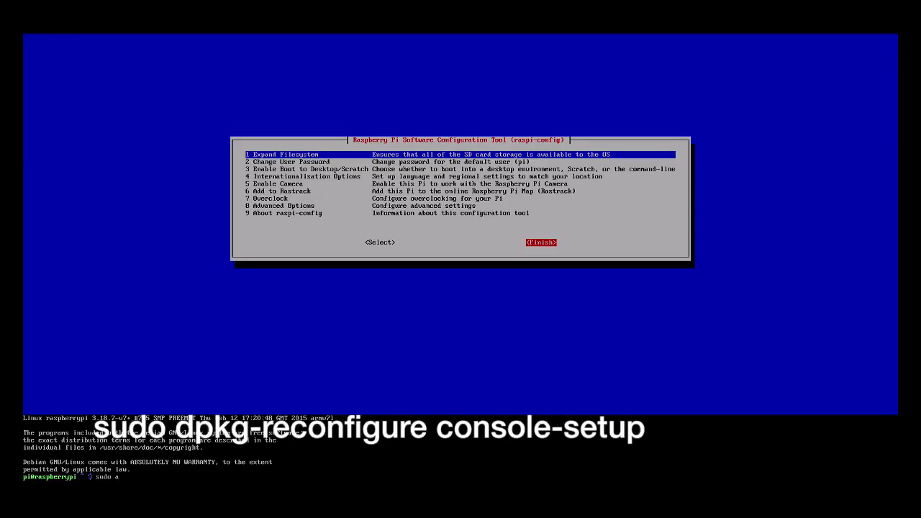
text(d)
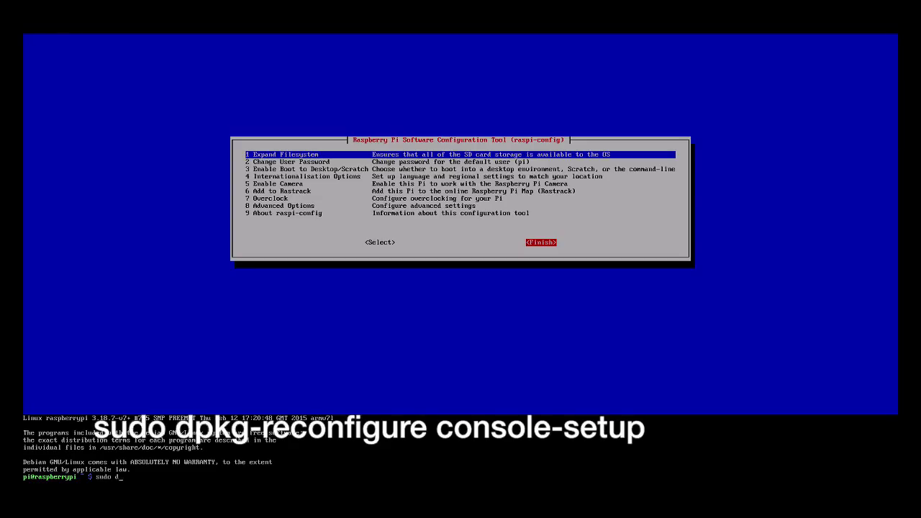
text(pkg-re)
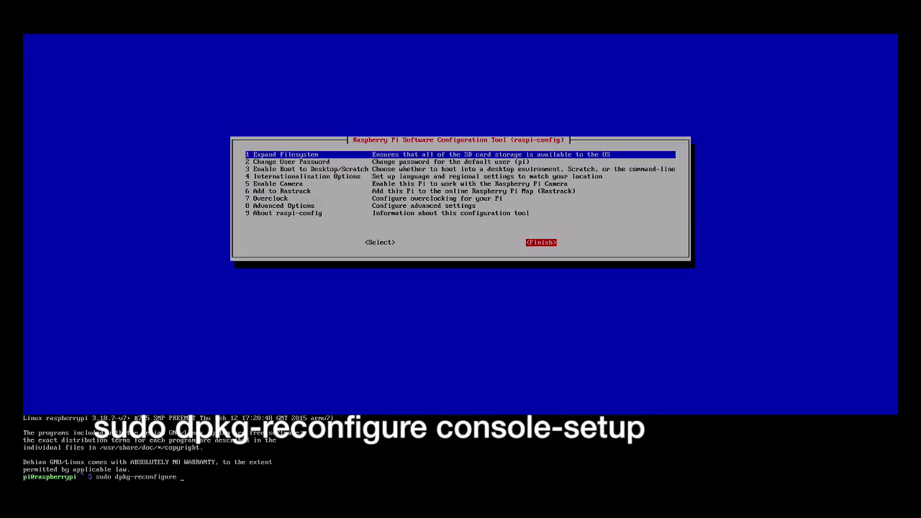
text(co)
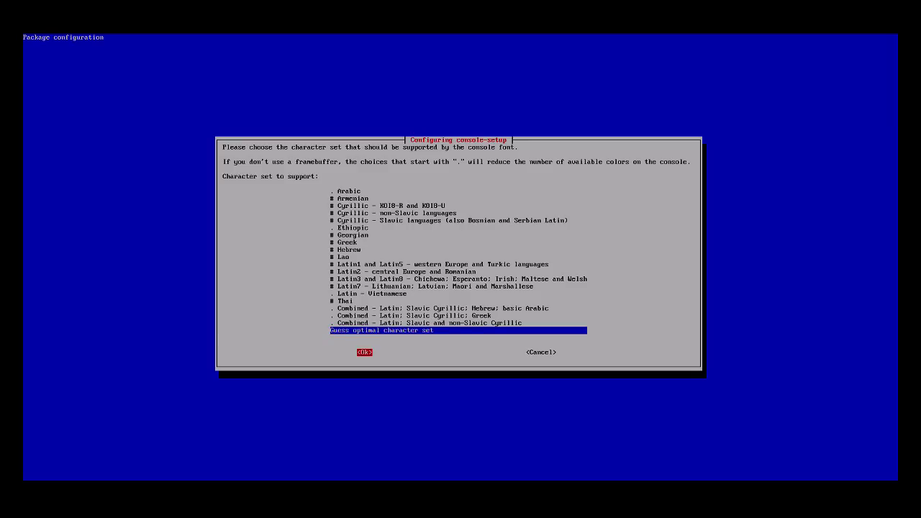
Accept the guessed optimal character set and choose TerminusBold as the console font.
click(364, 352)
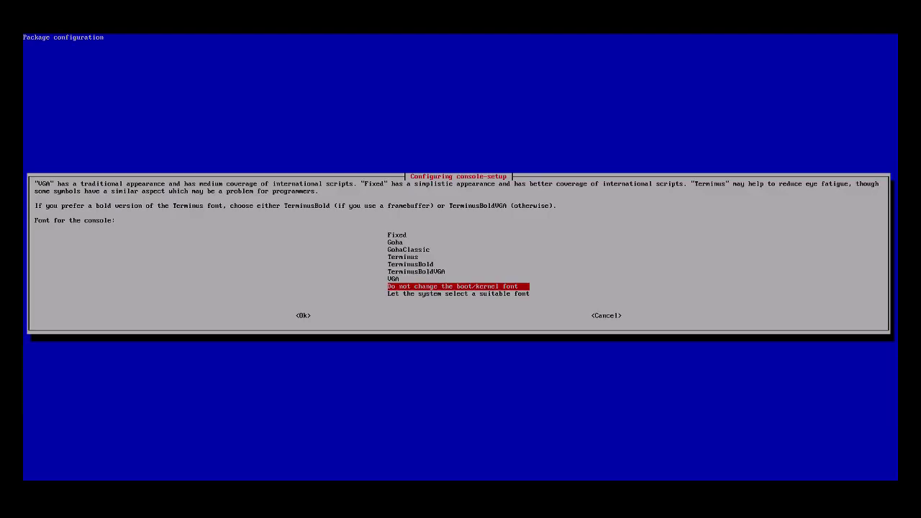
key(Up)
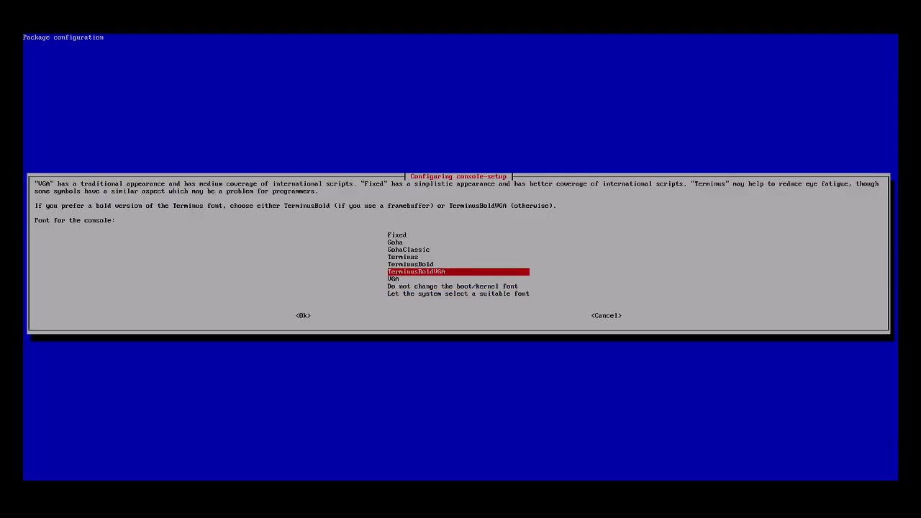
key(Up)
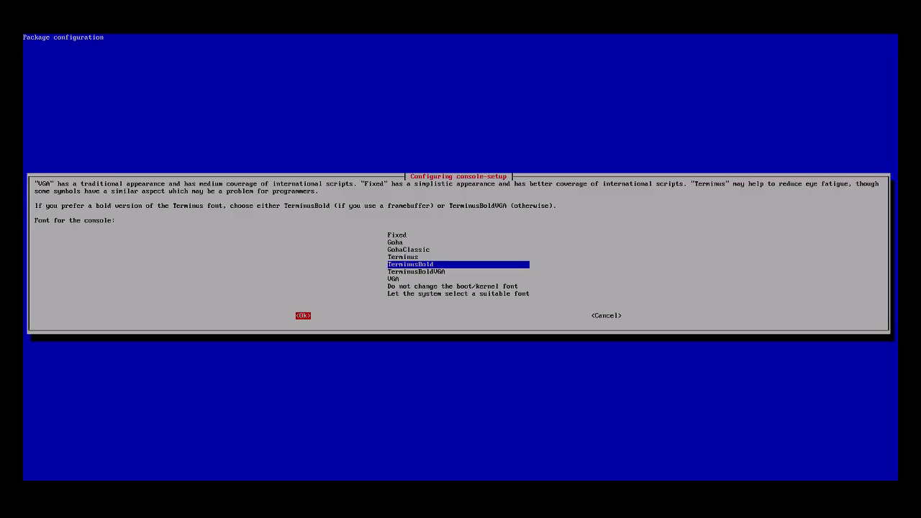
click(302, 315)
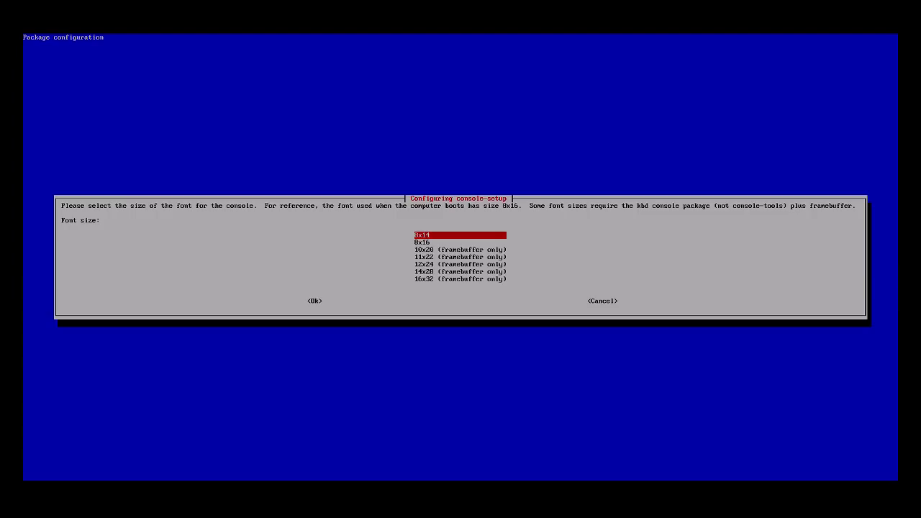
Select the 16x32 font size and finish console-setup, returning to the shell prompt.
key(End)
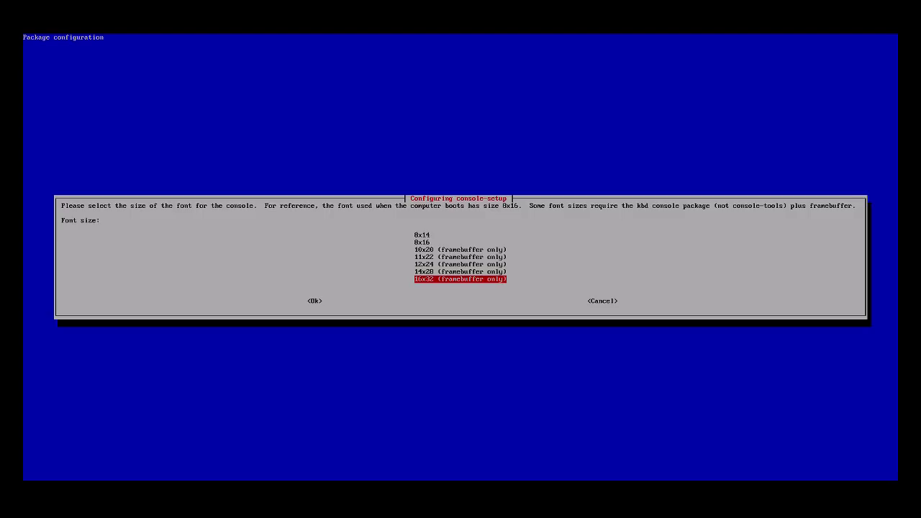
key(Tab)
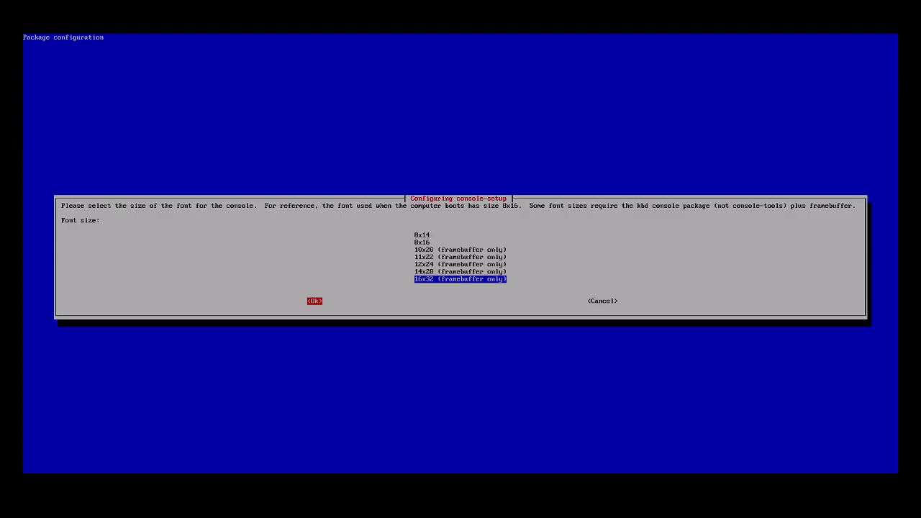
click(314, 301)
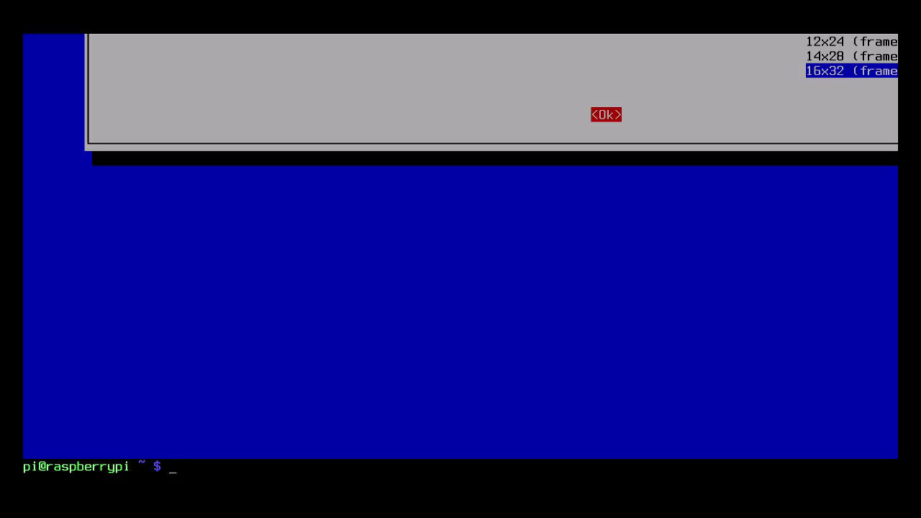
Launch sudo raspi-config and expand the filesystem, acknowledging the resize-on-reboot message.
text(sudo ra)
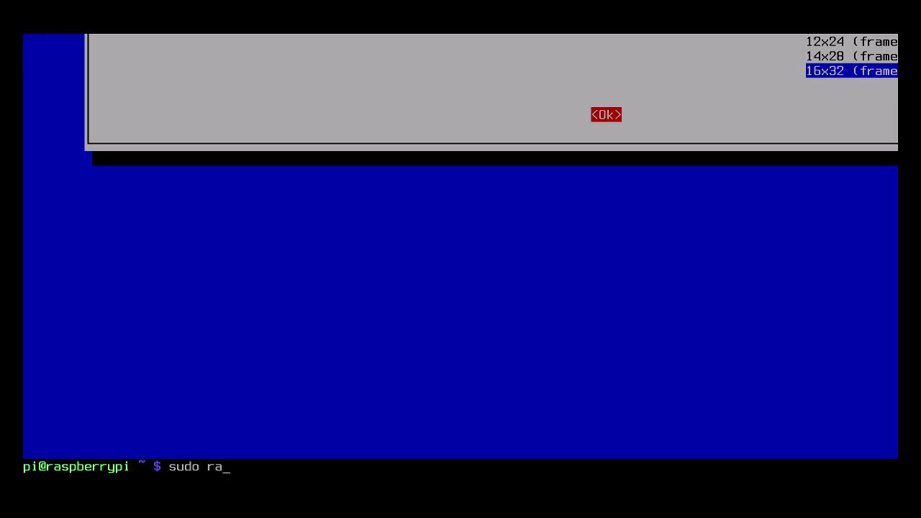
text(spi)
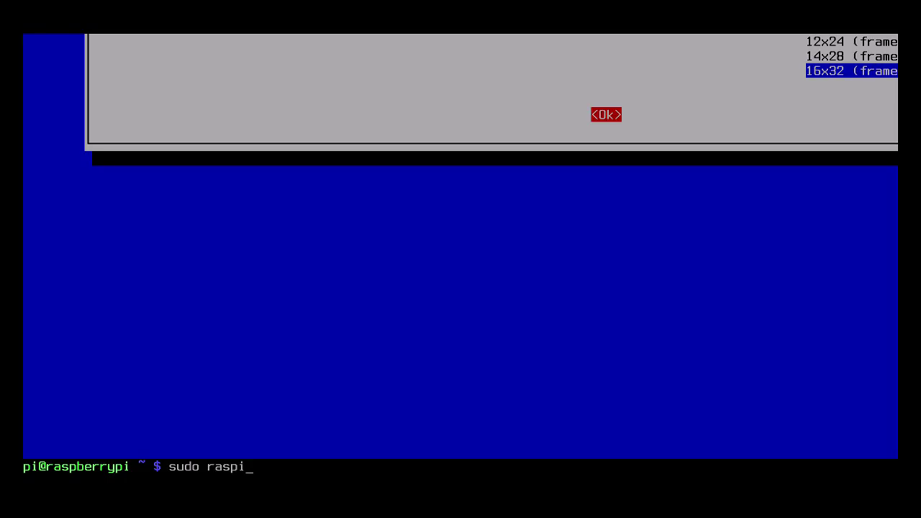
click(606, 115)
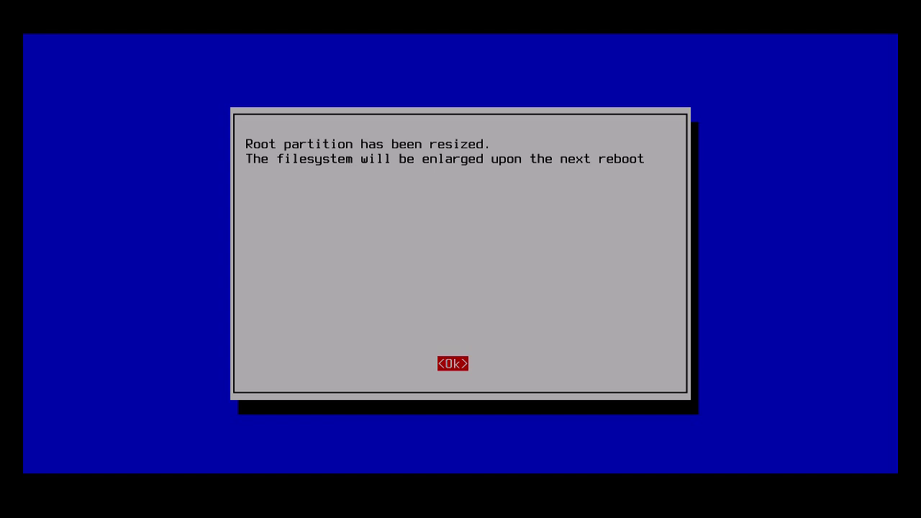
click(452, 363)
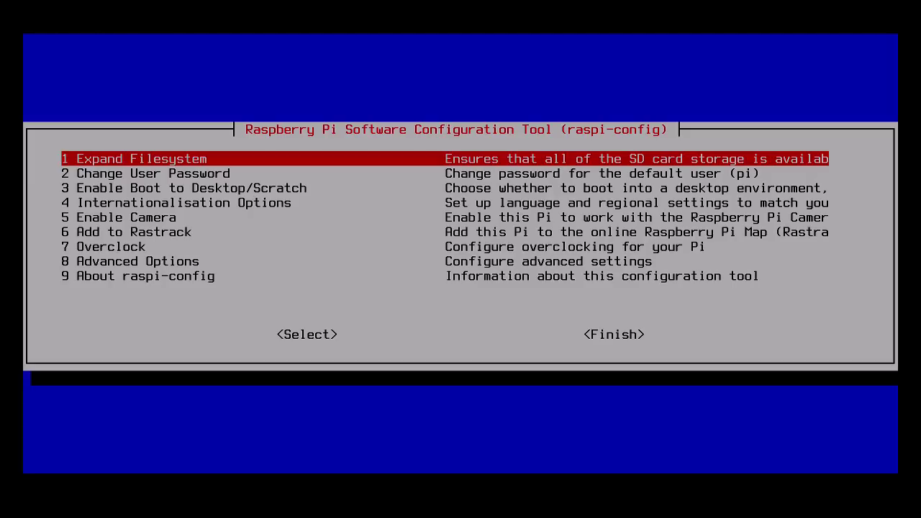
Enter the Internationalisation Options submenu.
key(Down)
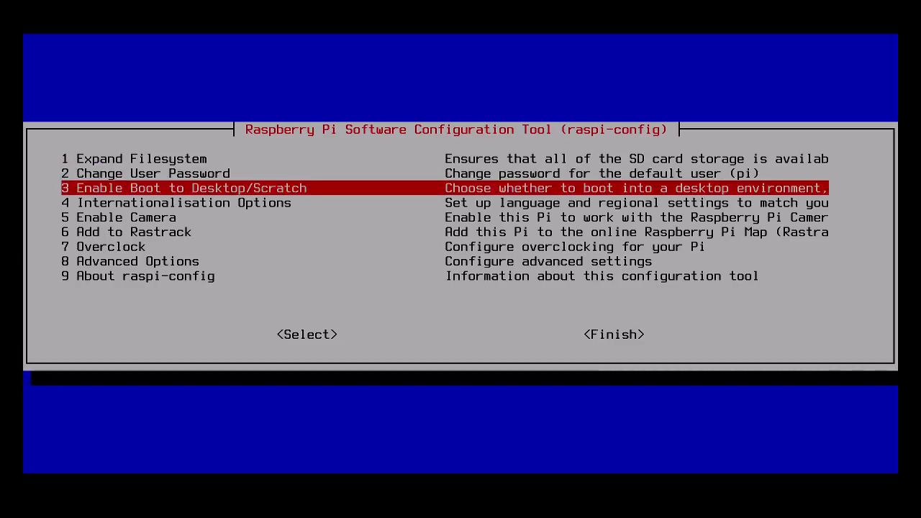
key(Down)
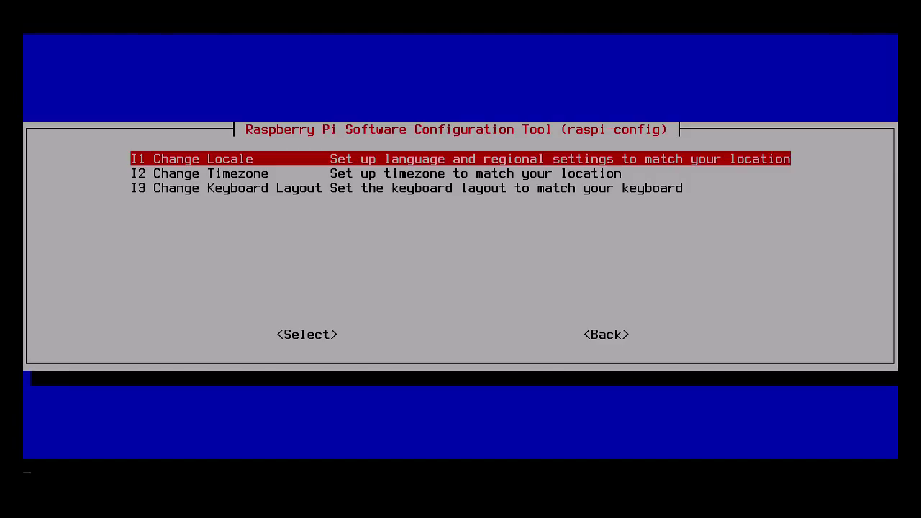
In Change Locale, untick en_GB.UTF-8 and tick en_US.UTF-8 as the locale to generate.
click(308, 334)
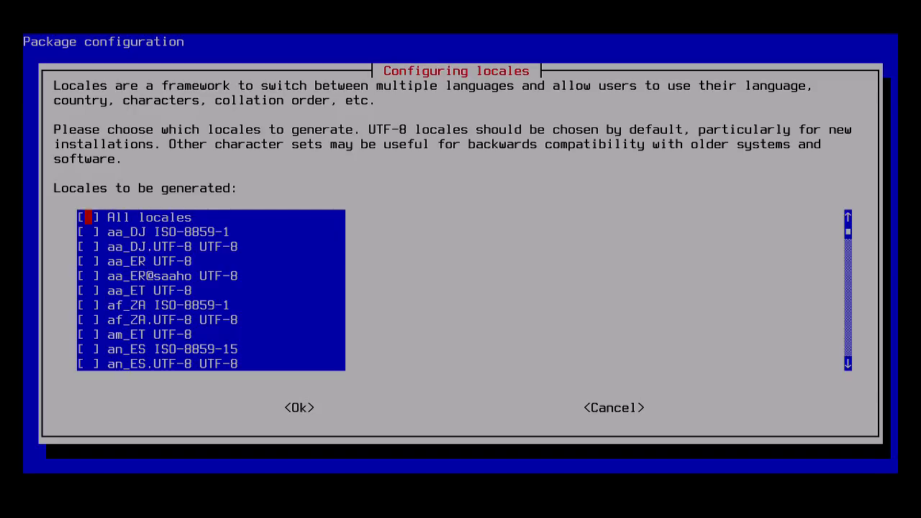
key(Down)
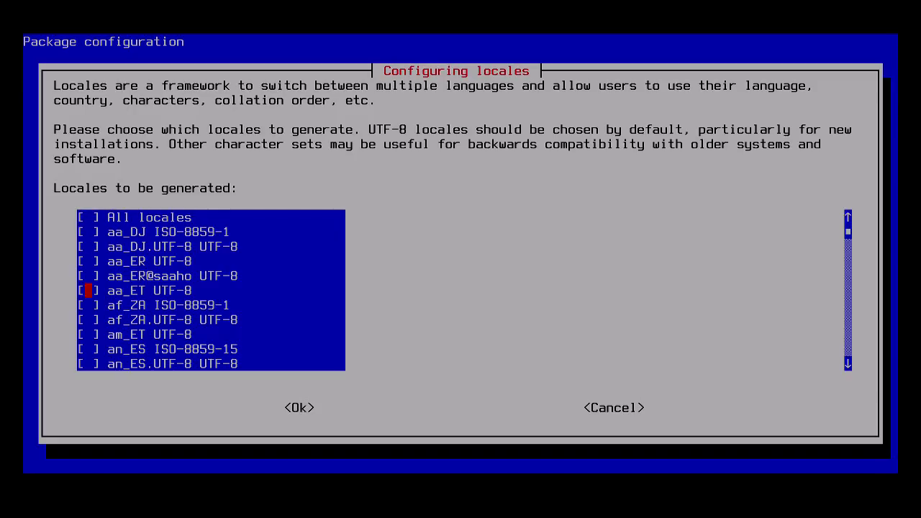
scroll(down, 3)
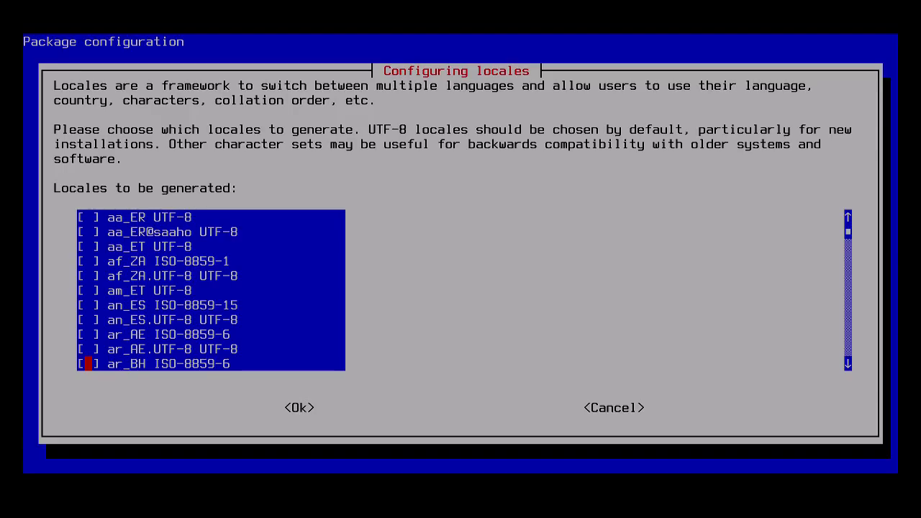
scroll(down, 3)
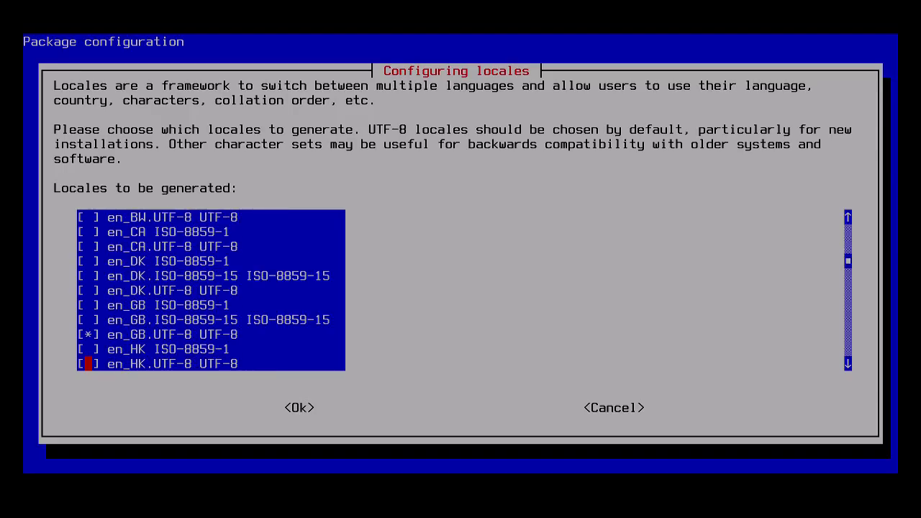
key(Up)
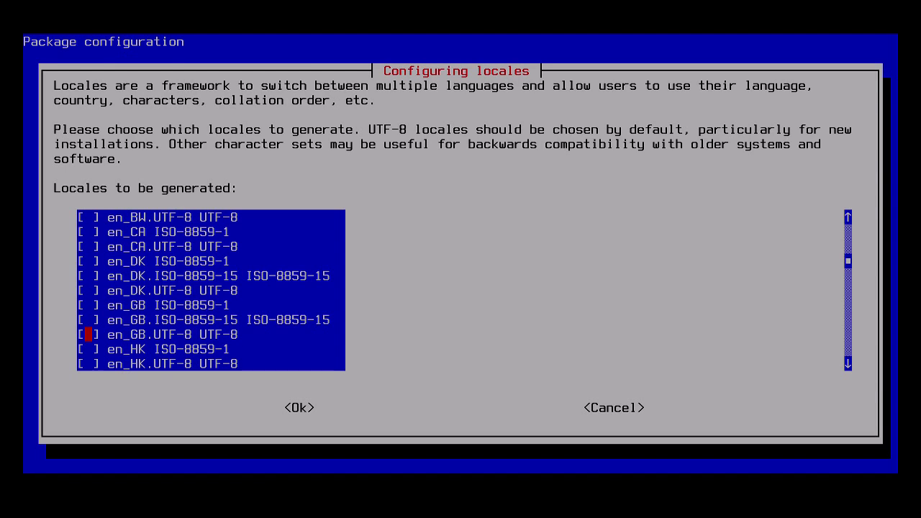
scroll(down, 3)
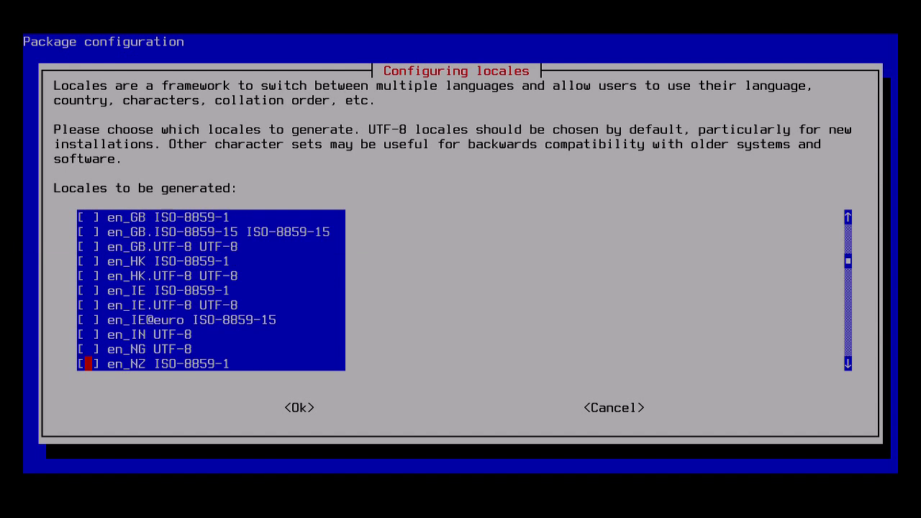
scroll(down, 3)
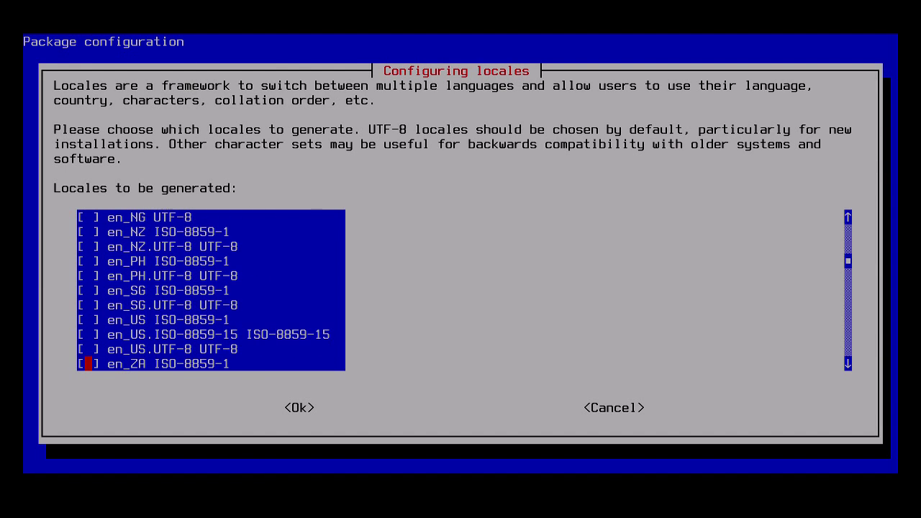
key(Up)
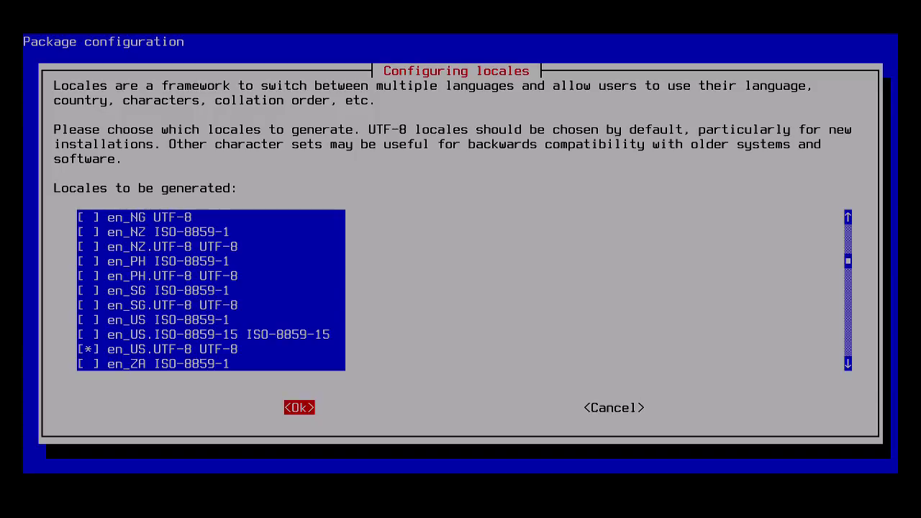
key(Tab)
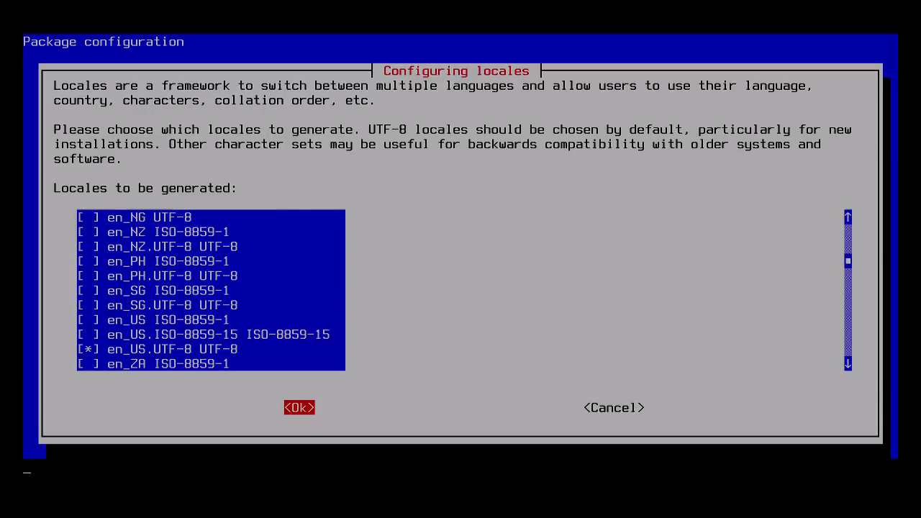
click(299, 408)
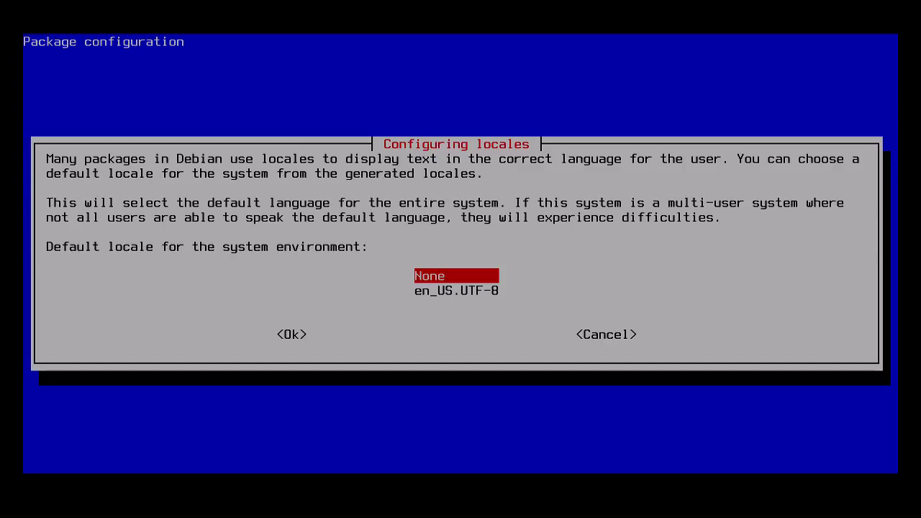
Set en_US.UTF-8 as the default system locale and let it generate.
key(Down)
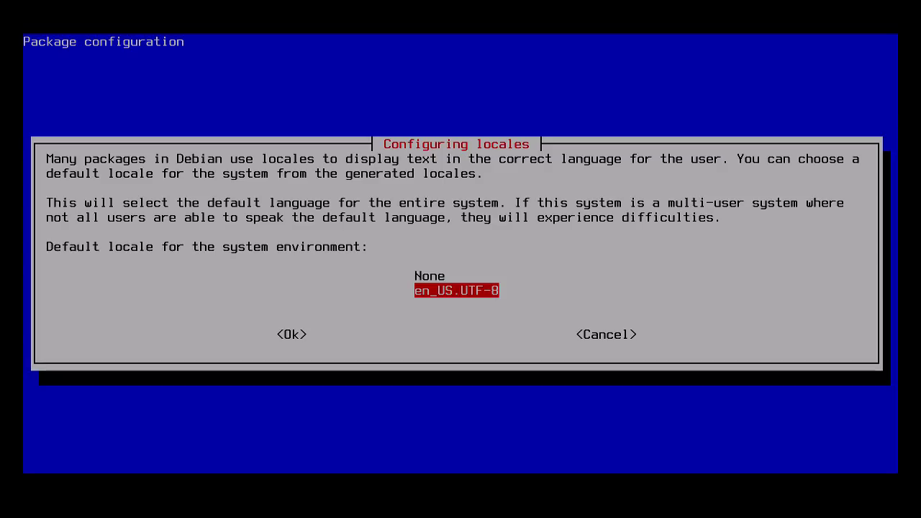
key(Tab)
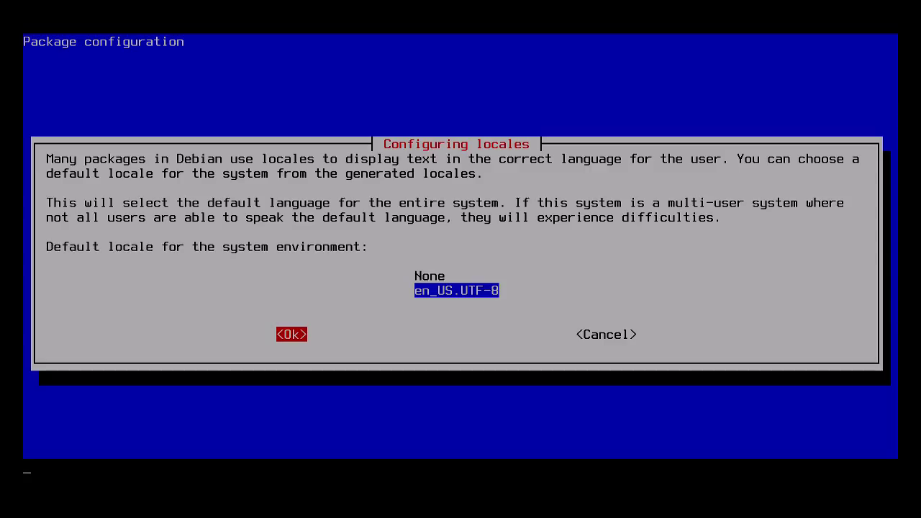
click(291, 334)
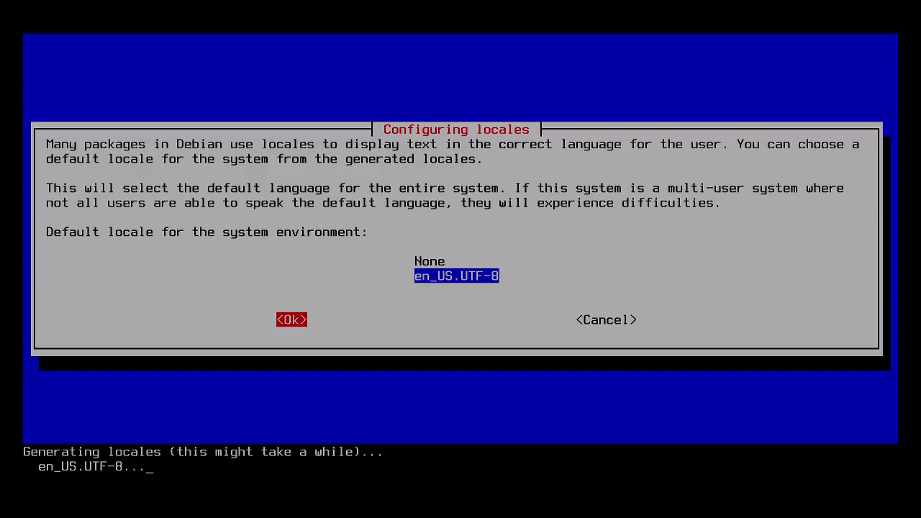
click(291, 320)
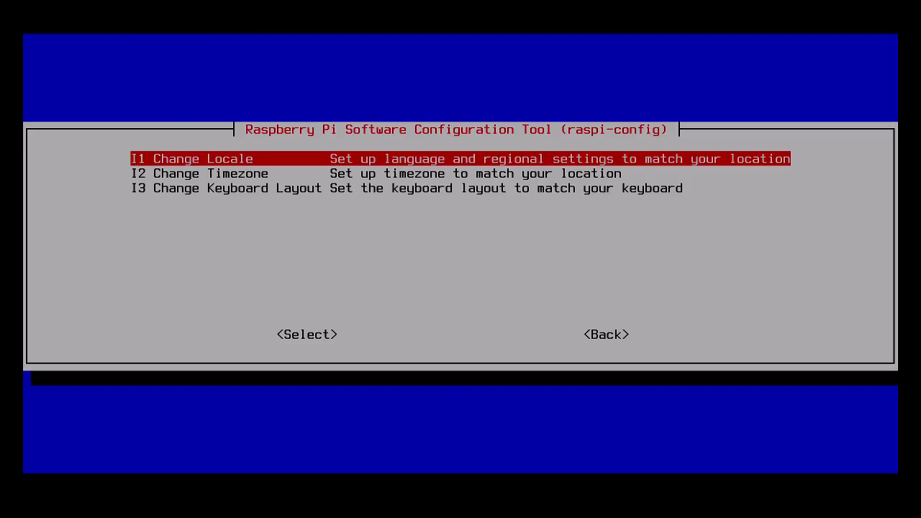
Change the timezone's geographic area to US, then start the keyboard layout configuration.
key(Down)
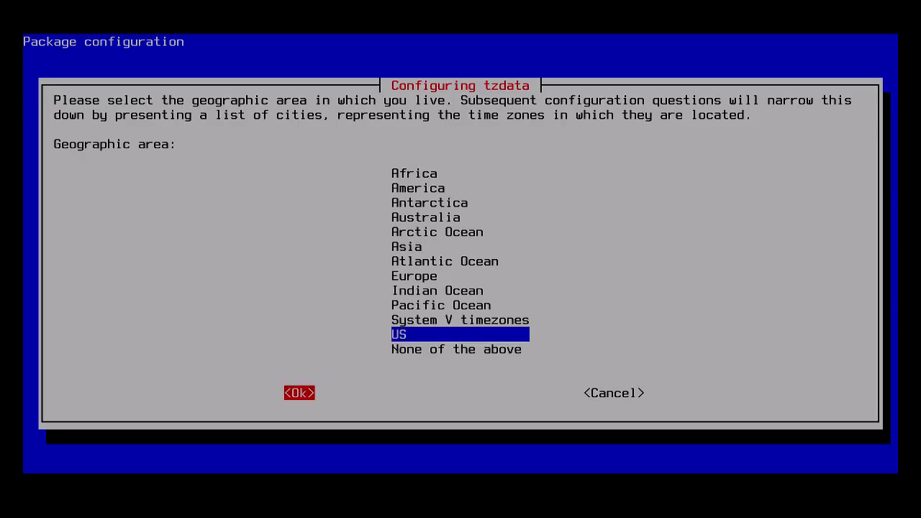
click(300, 392)
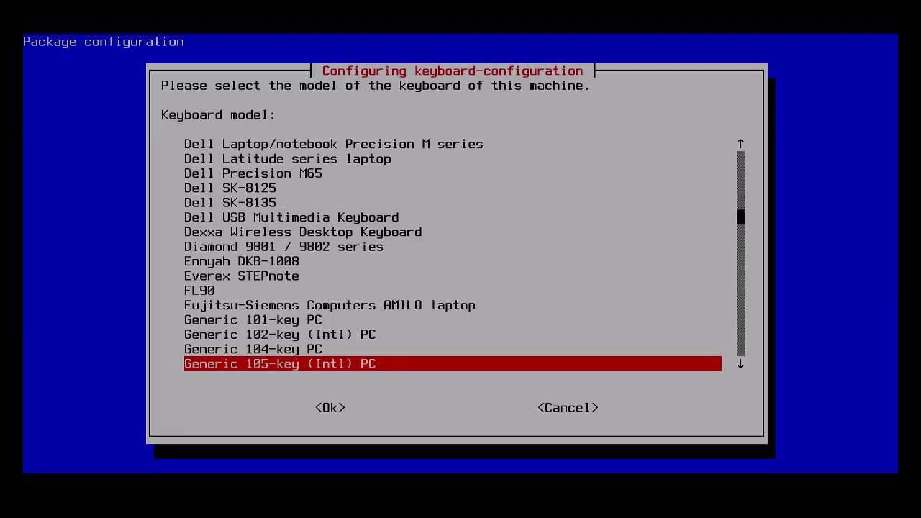
Keep the Generic 105-key (Intl) PC model and choose English (US) as the keyboard layout.
click(331, 408)
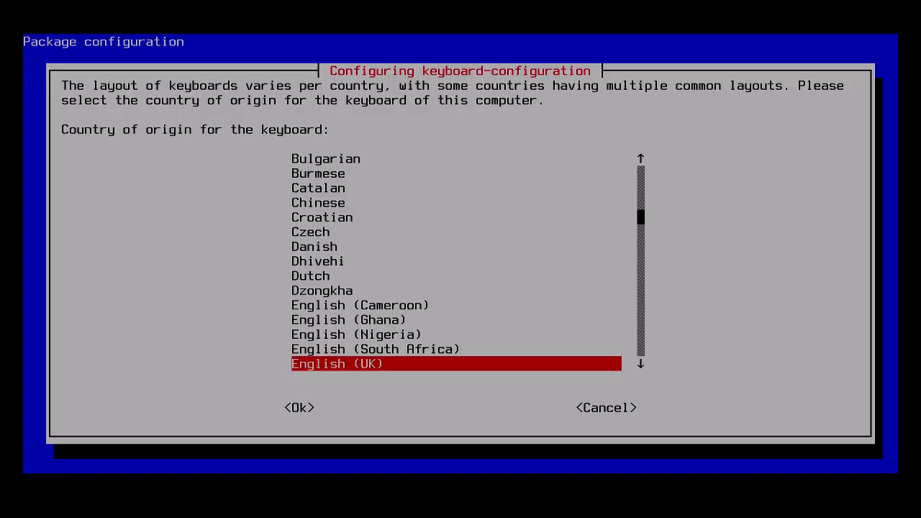
key(Down)
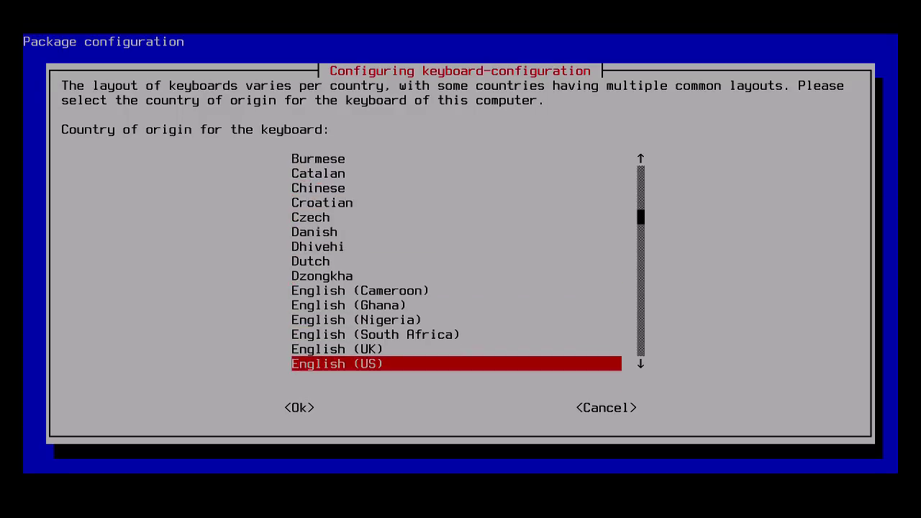
click(300, 407)
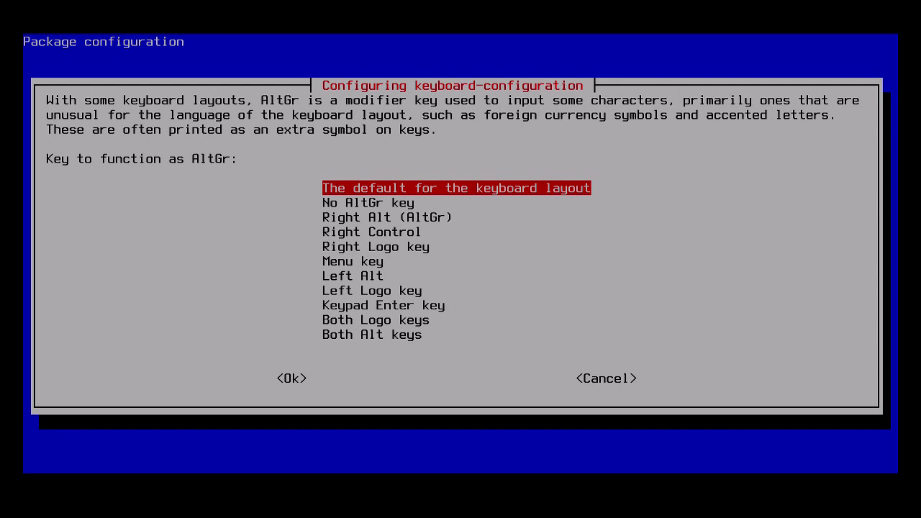
Accept the default AltGr key and no compose key, returning to the main menu.
key(Tab)
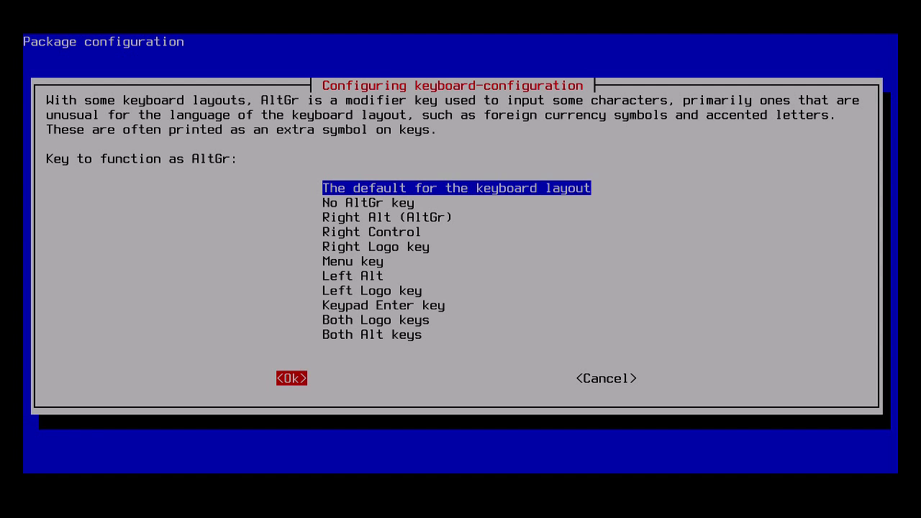
click(292, 377)
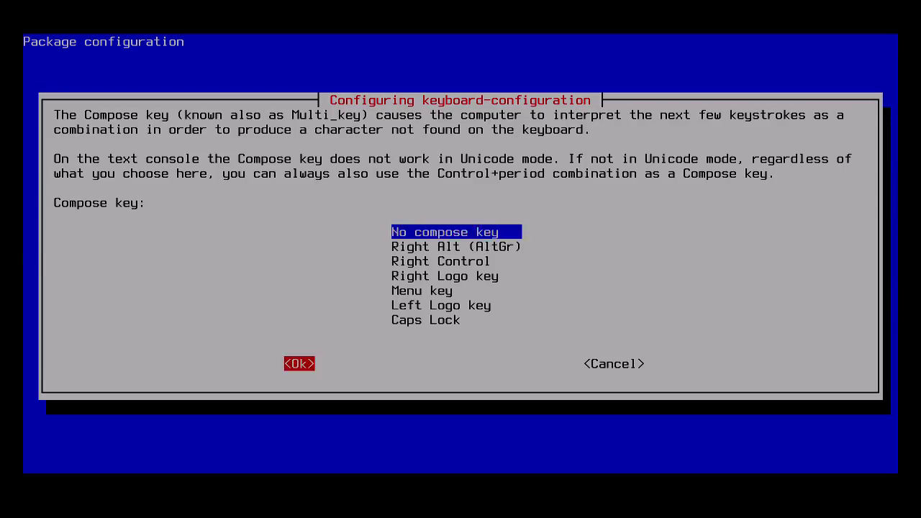
click(300, 363)
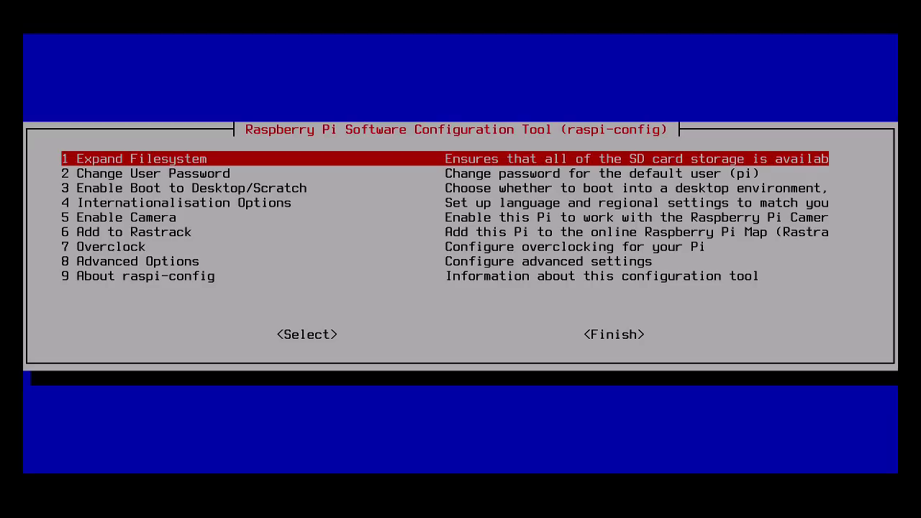
Under Overclock, choose the Pi2 preset (1000MHz ARM, 500MHz core/SDRAM, 2 overvolt).
key(Down)
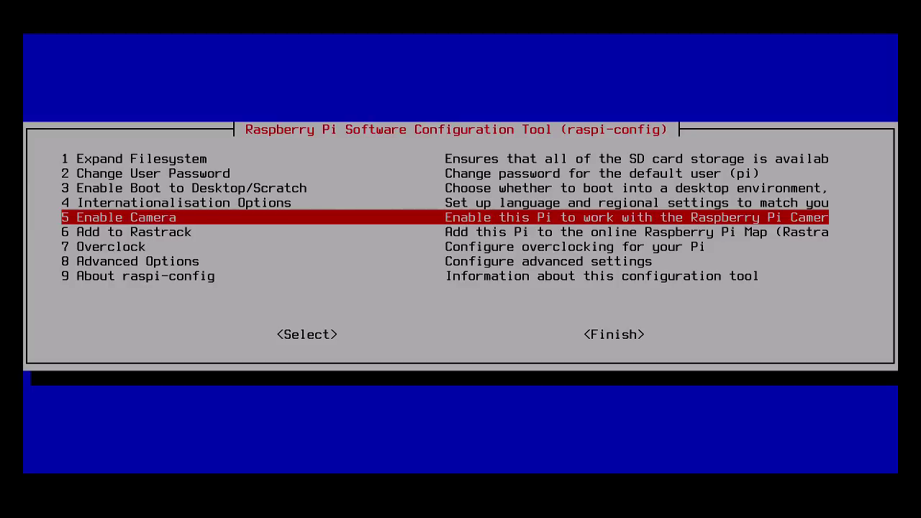
key(Down)
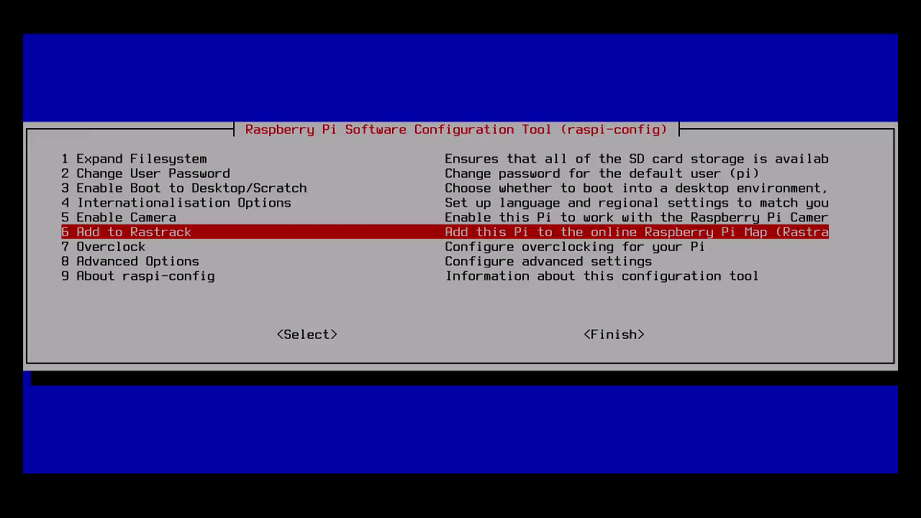
key(Down)
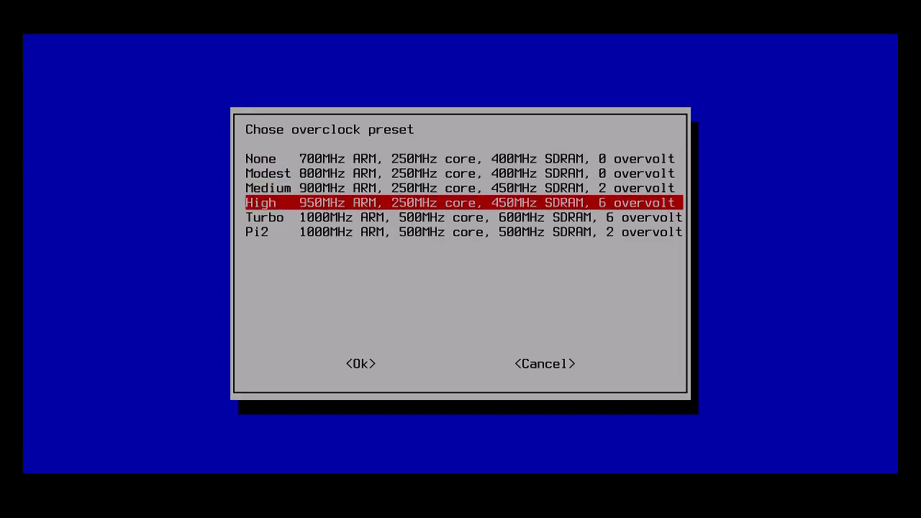
key(Down)
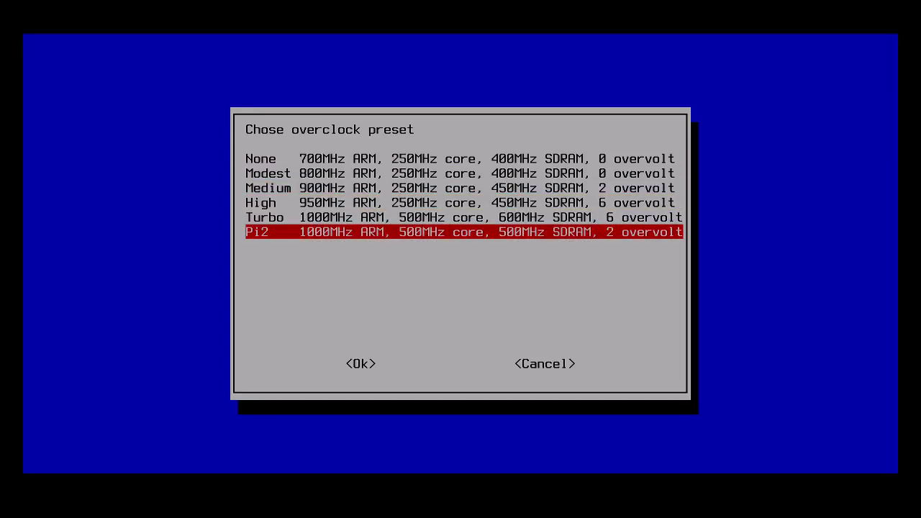
click(361, 363)
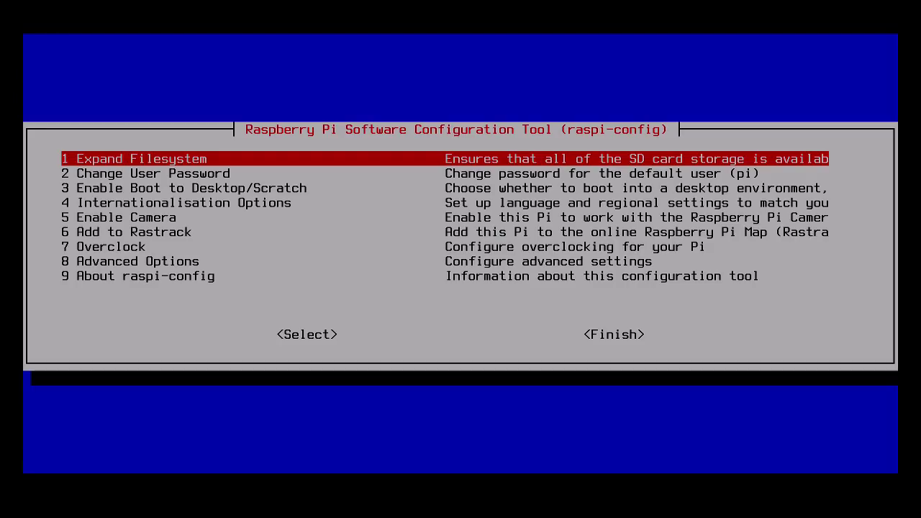
Enter Advanced Options and start the A2 Hostname change.
key(Down)
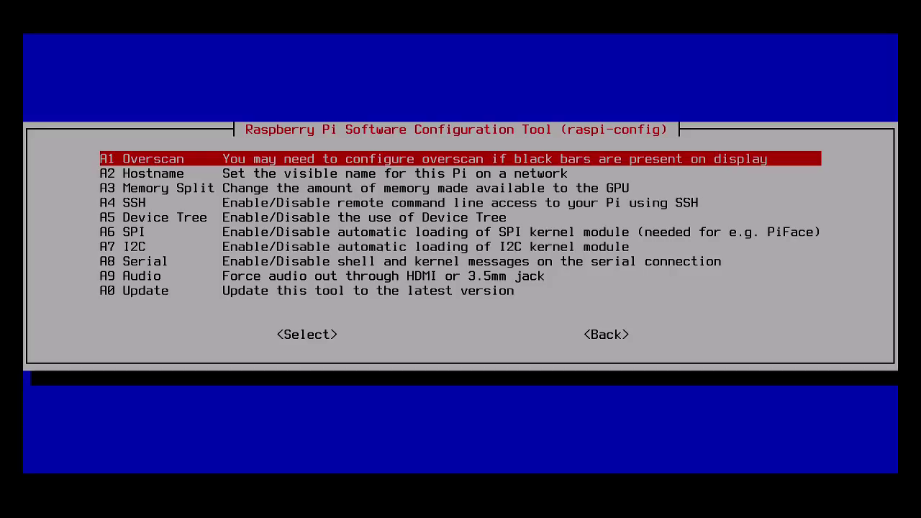
click(308, 334)
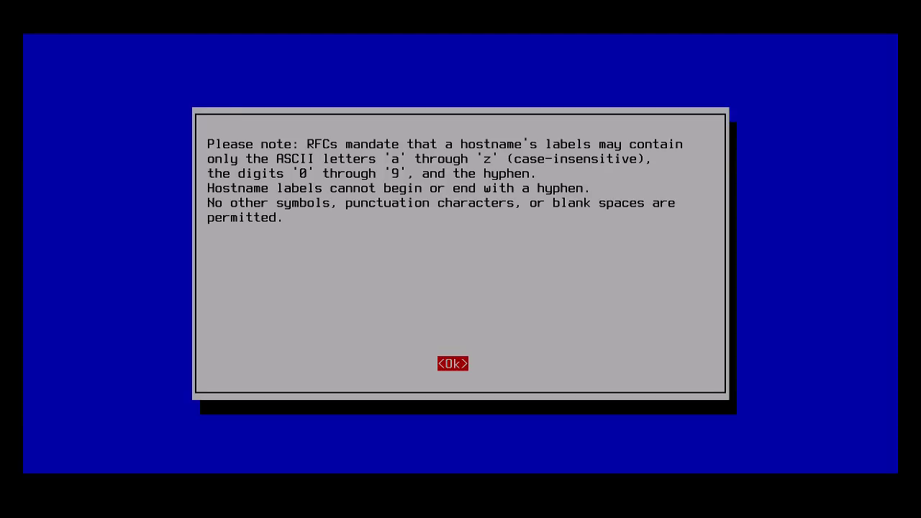
Set the hostname to 'desktop' and return to Advanced Options.
click(452, 362)
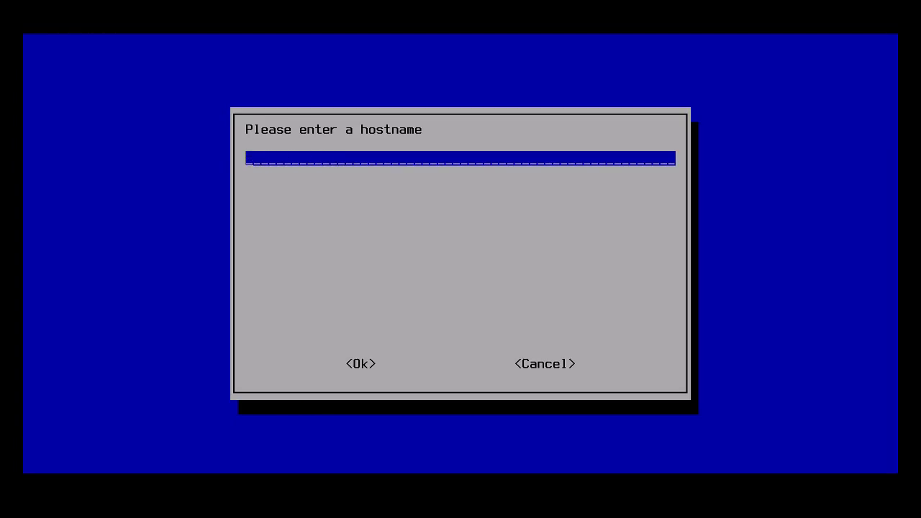
text(desktop)
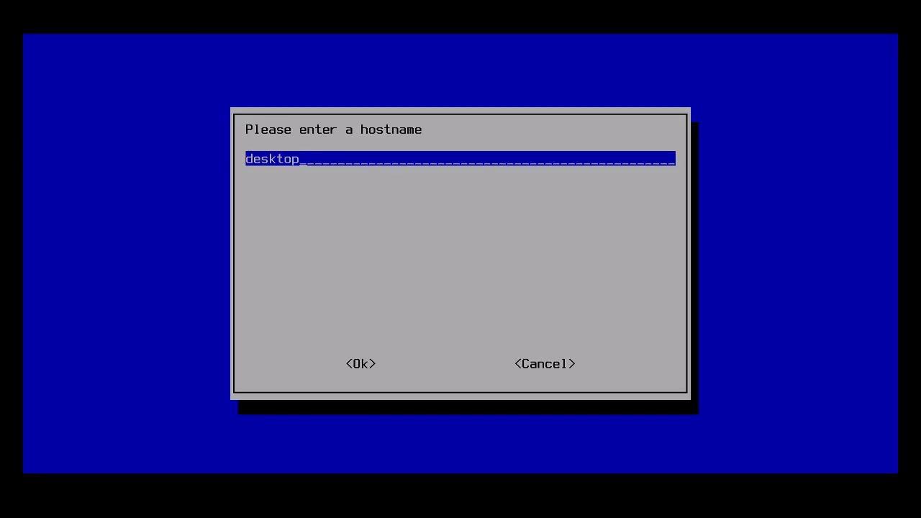
click(362, 363)
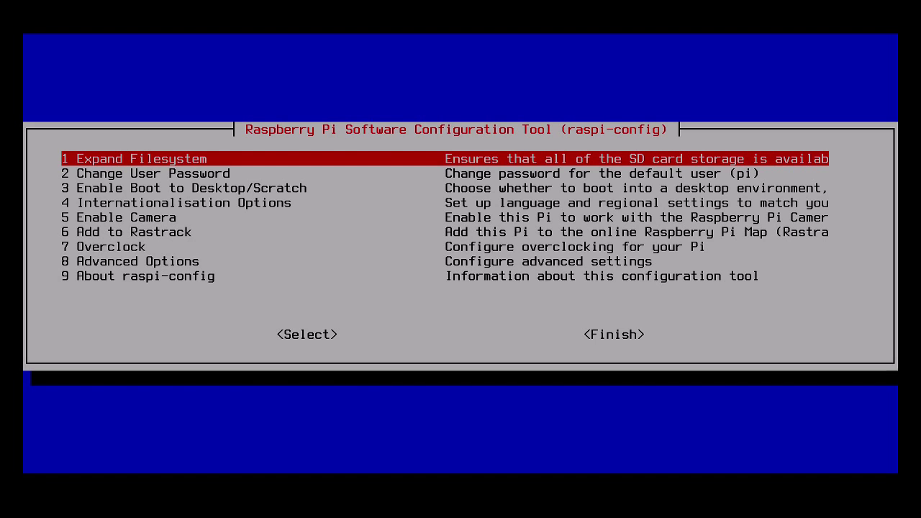
key(Down)
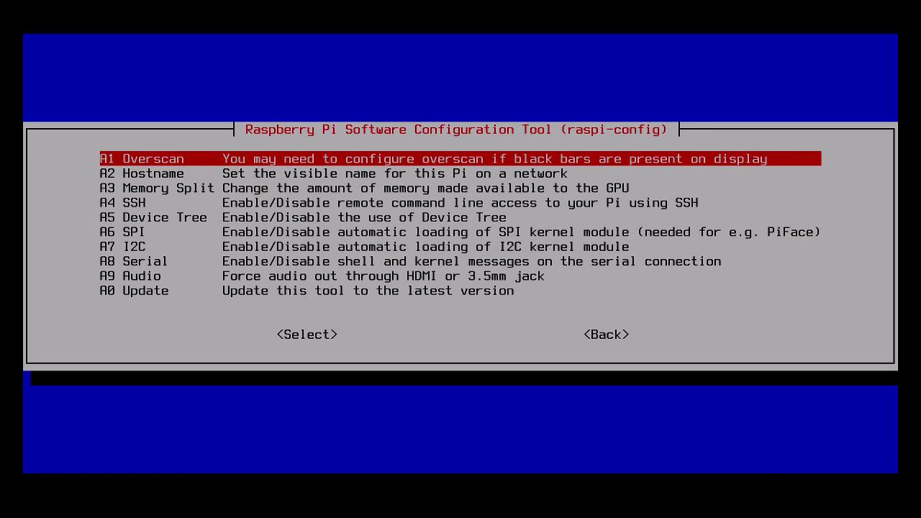
Enable the SSH server via A4 SSH.
key(Down)
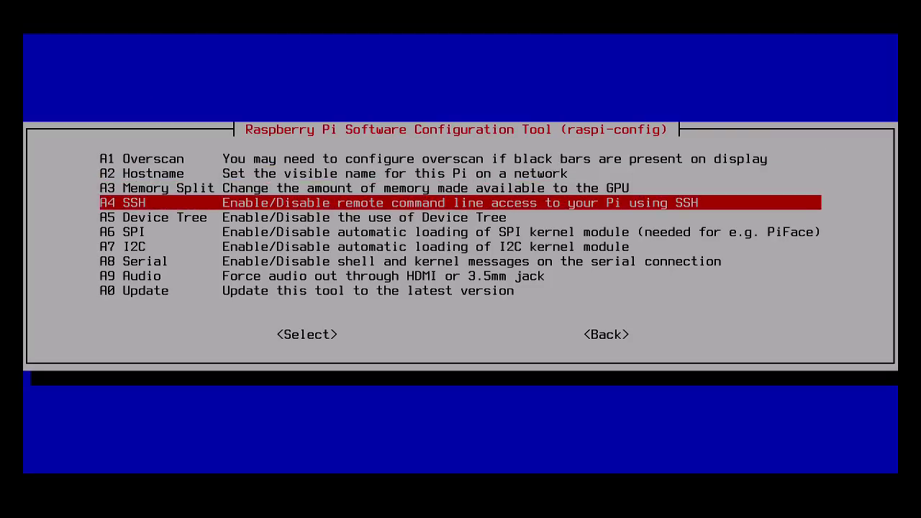
click(306, 334)
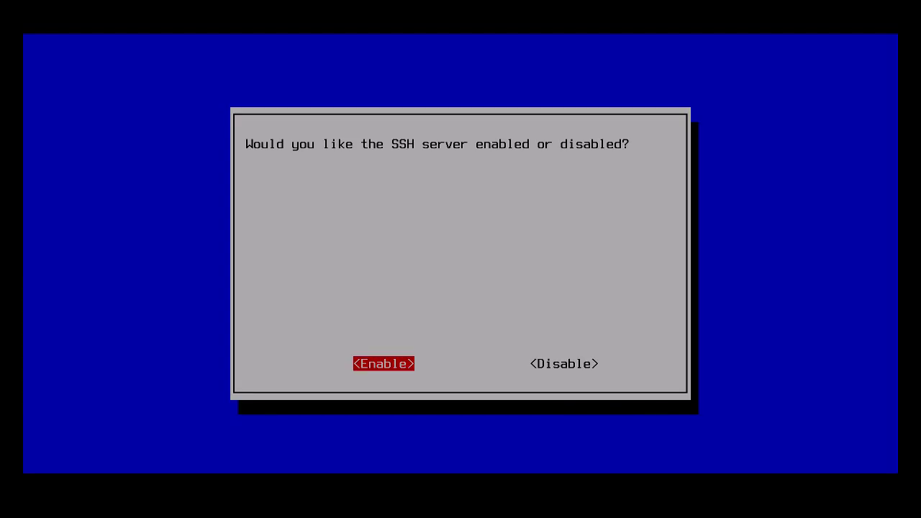
click(383, 363)
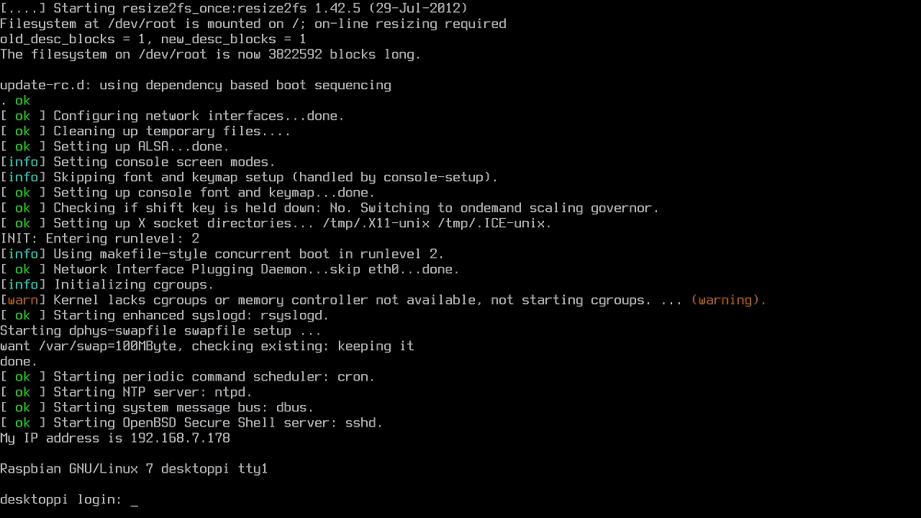
Log in as user pi at the desktoppi login prompt after the reboot.
text(p)
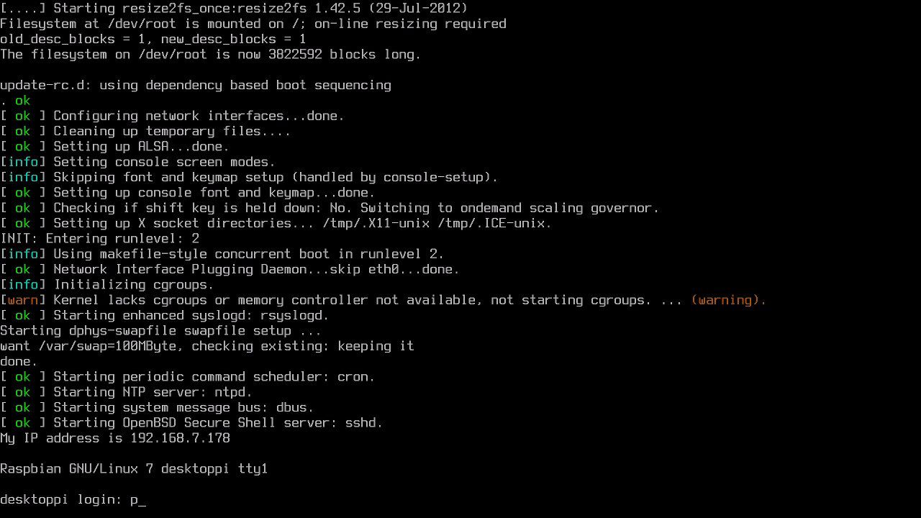
text(i)
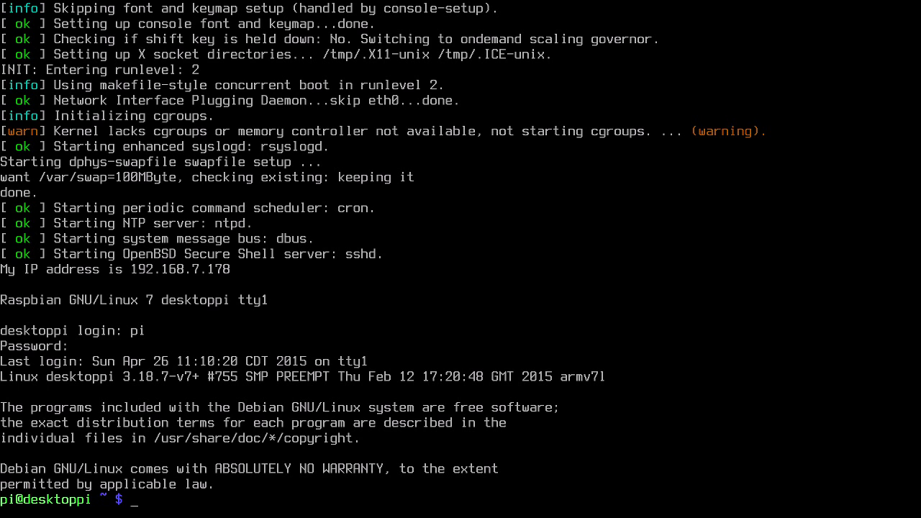
Refresh the package lists with sudo apt-get update and begin the next sudo command.
text(sudo)
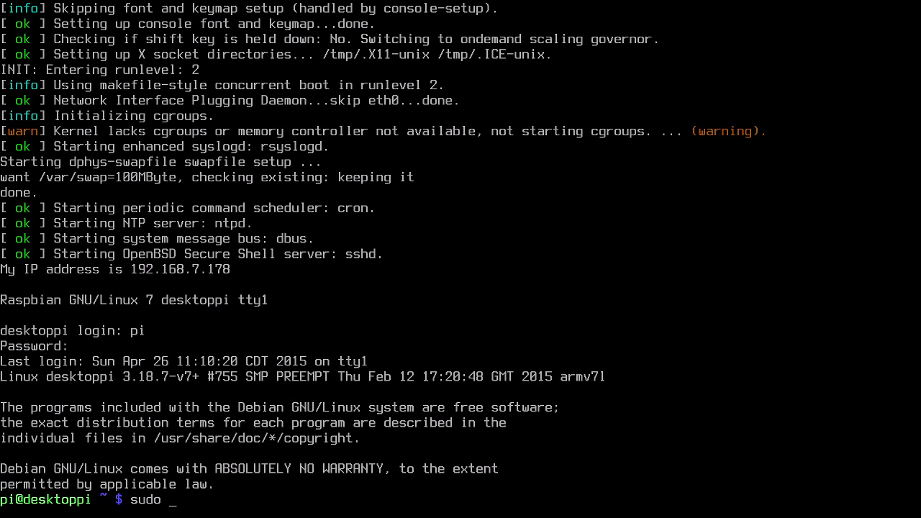
text(apt-g)
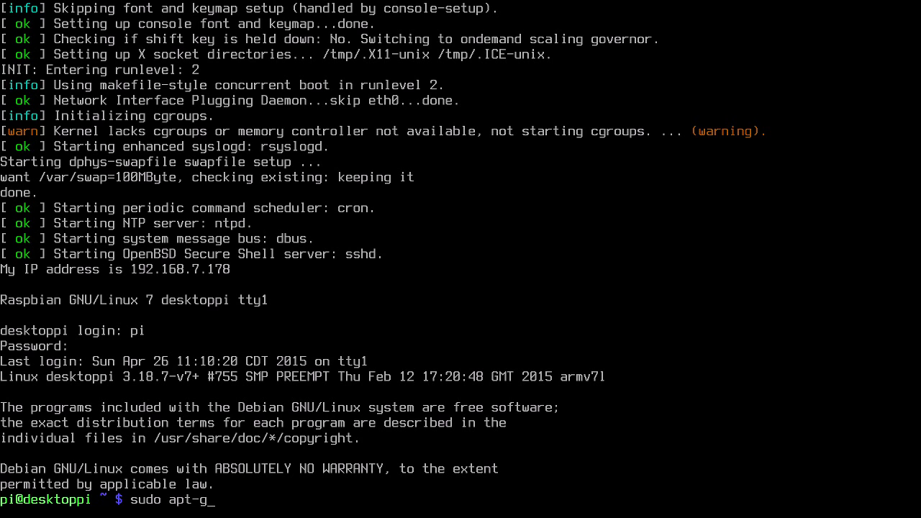
text(et update)
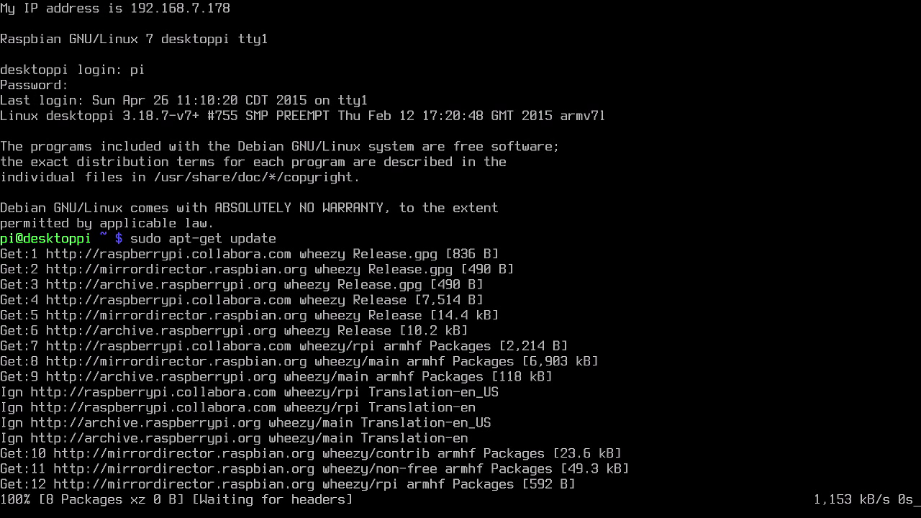
scroll(down, 3)
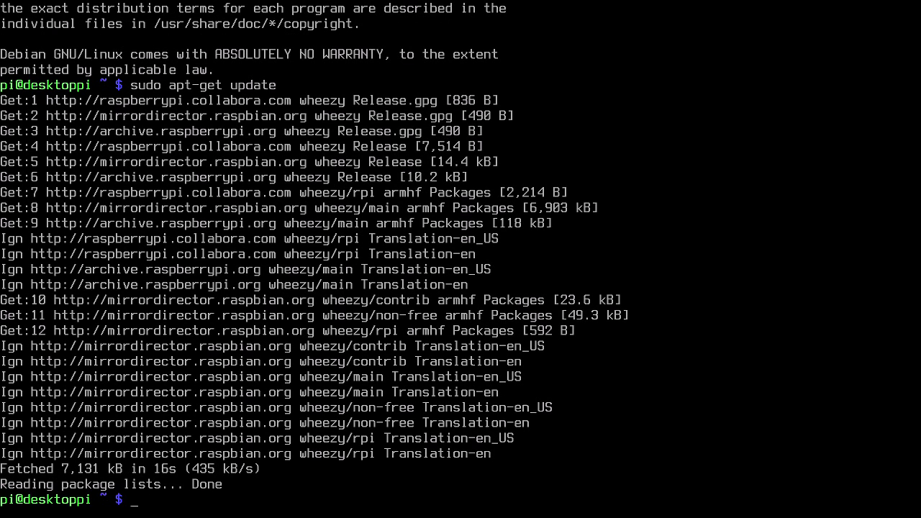
text(sudo apt-g)
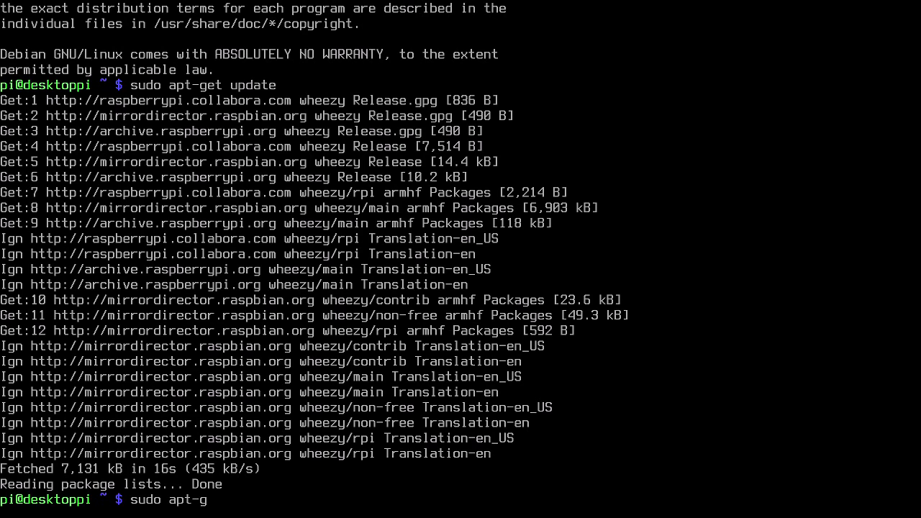
Run sudo apt-get dist-upgrade and answer Y to upgrade the 69 packages.
text(et)
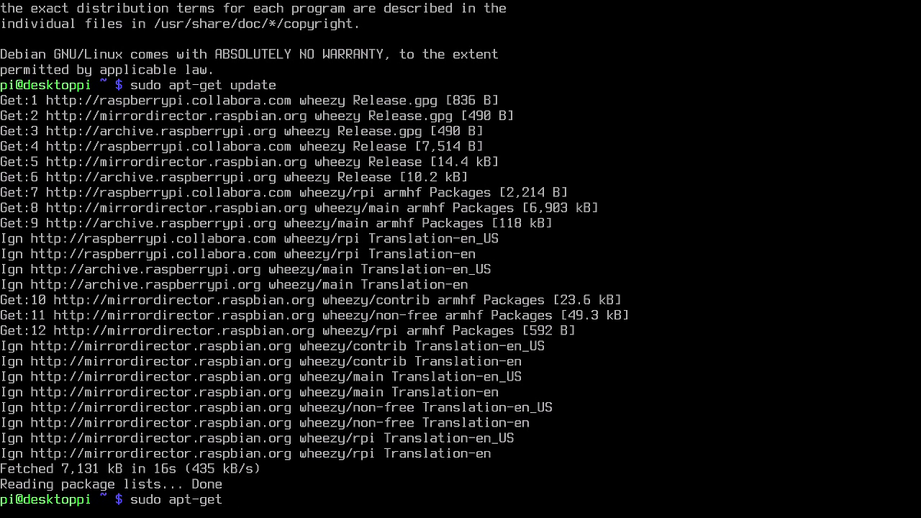
text(dist-upgrade)
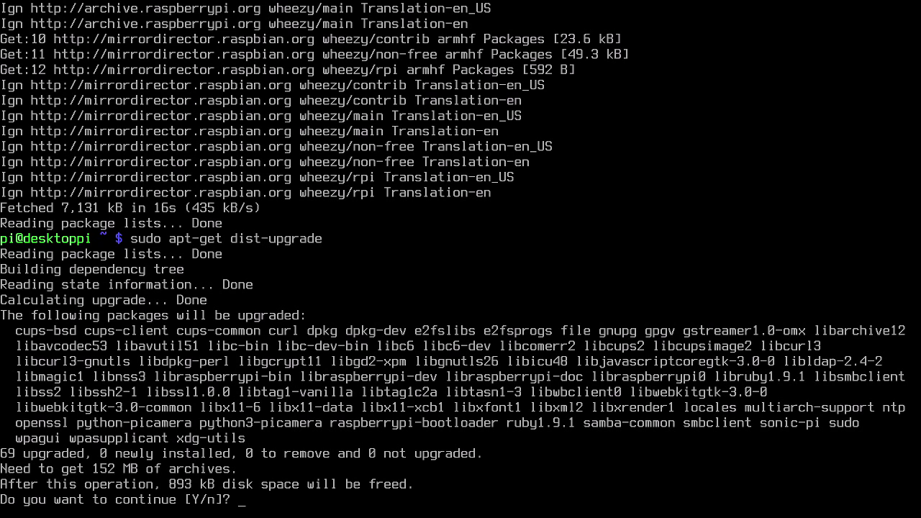
text(Y)
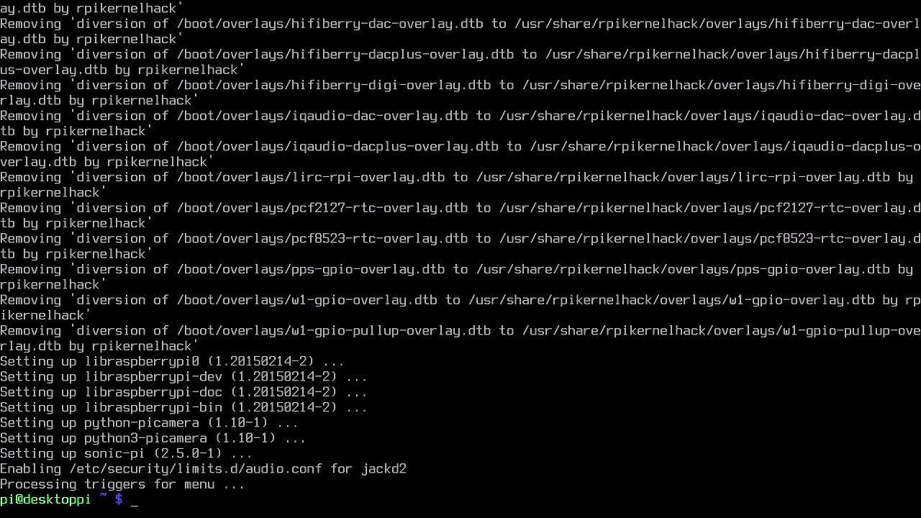
Update the Pi firmware and kernel modules with sudo rpi-update.
text(sudo)
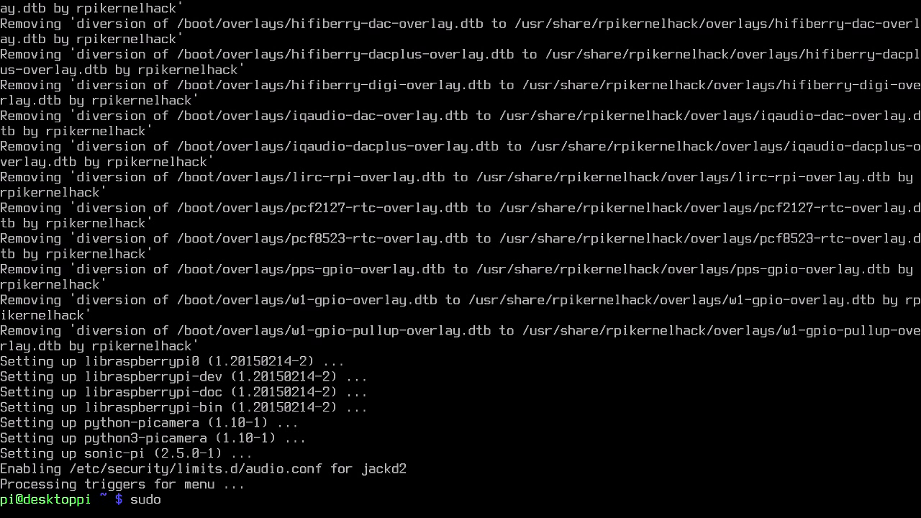
text(rpi-update)
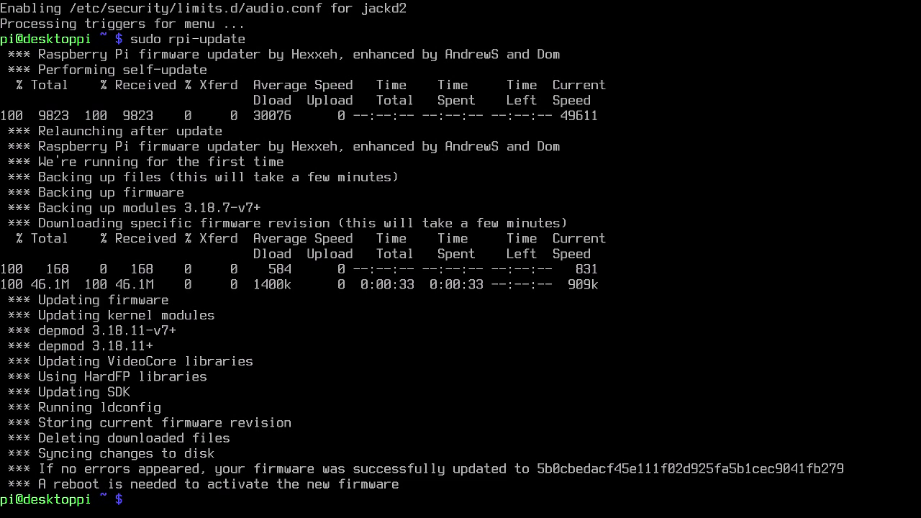
Install avahi-daemon with sudo apt-get install, answering Y to its extra dependency packages.
text(sudo)
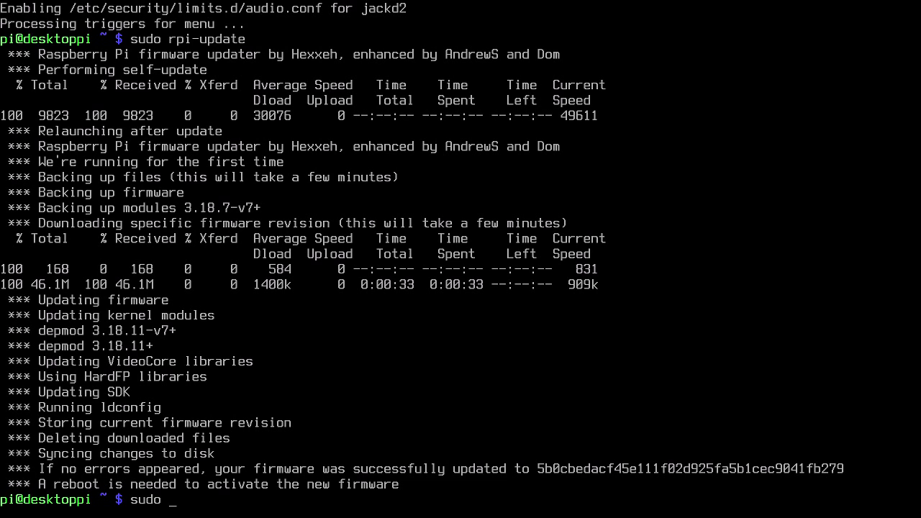
text(a)
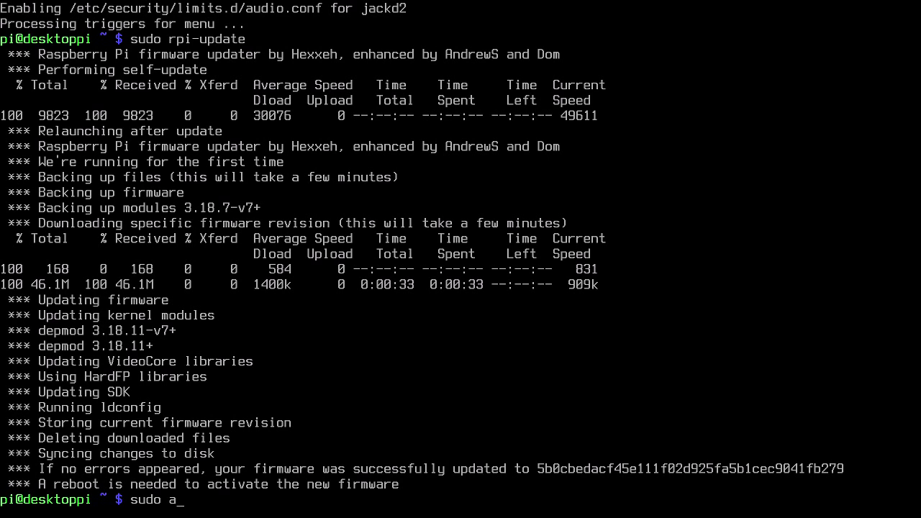
text(pt-get)
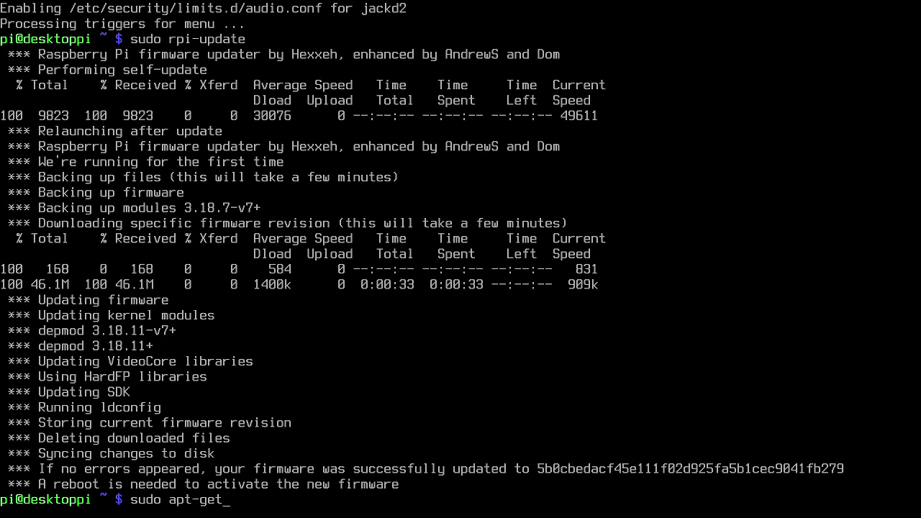
text(install)
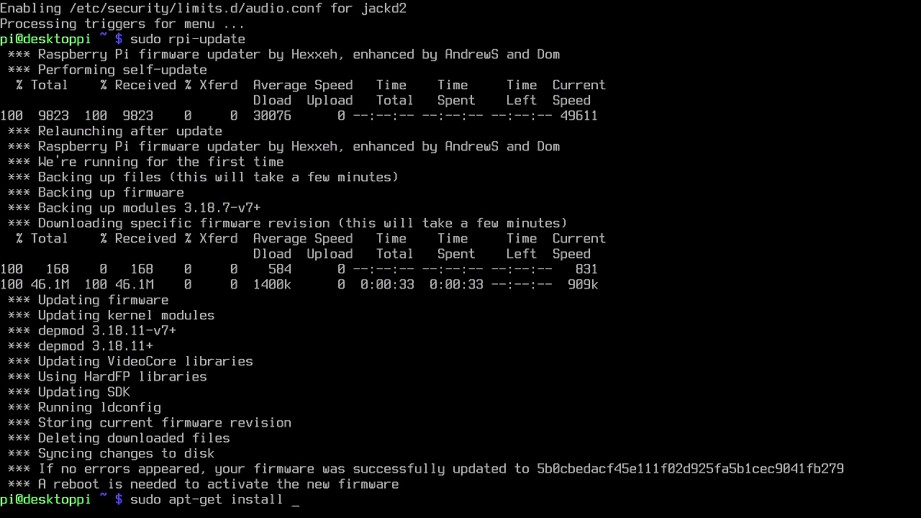
text(avahi)
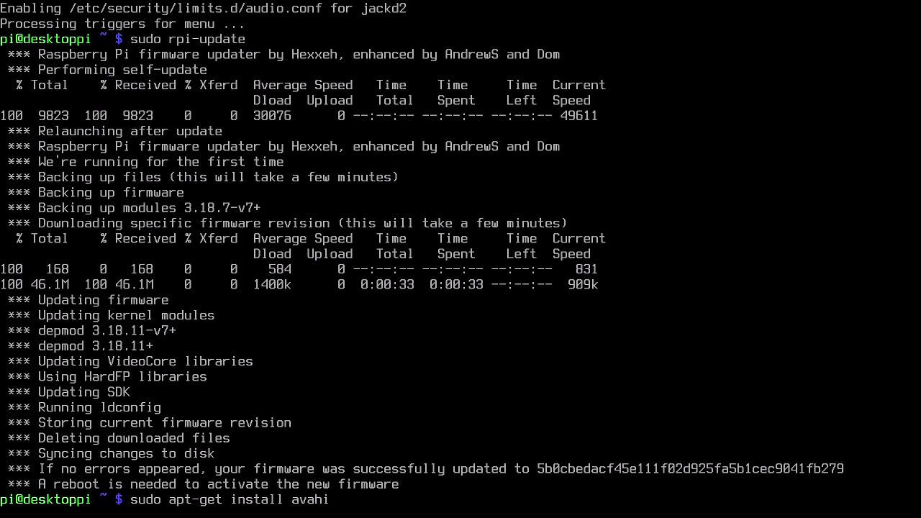
text(-daem)
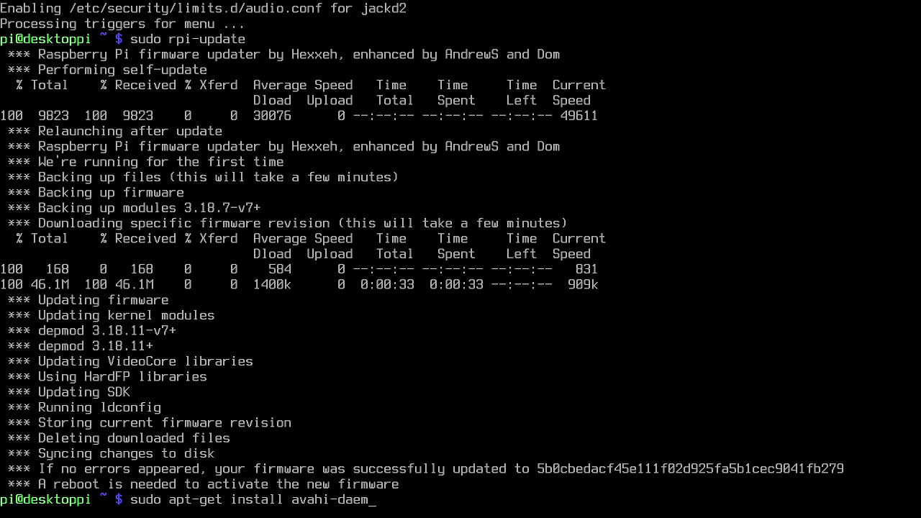
text(on)
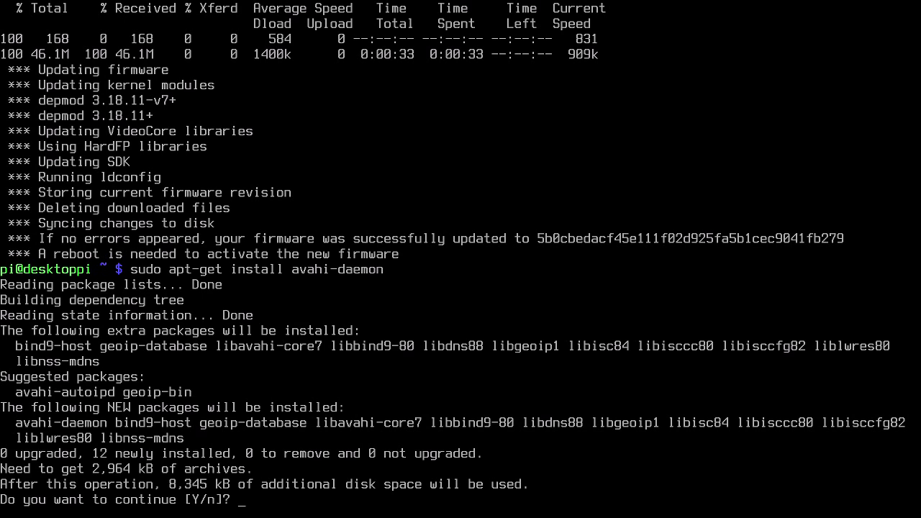
text(Y)
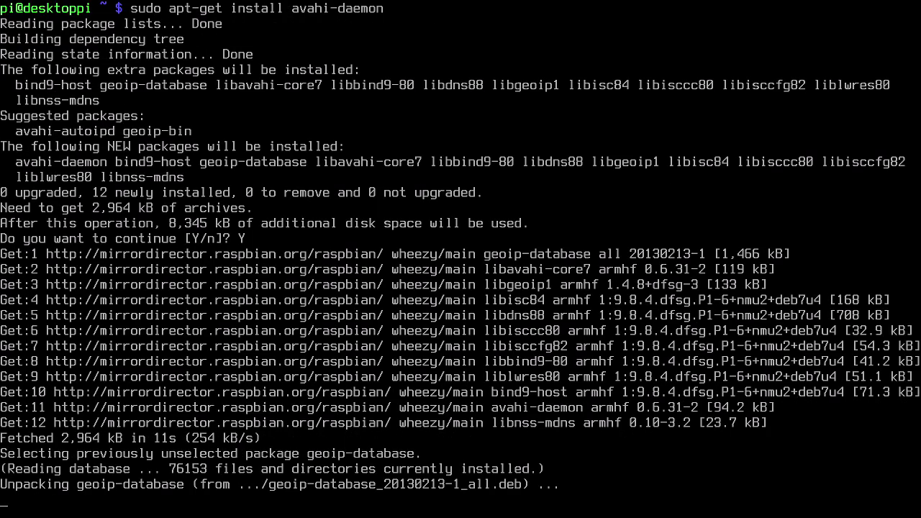
scroll(down, 3)
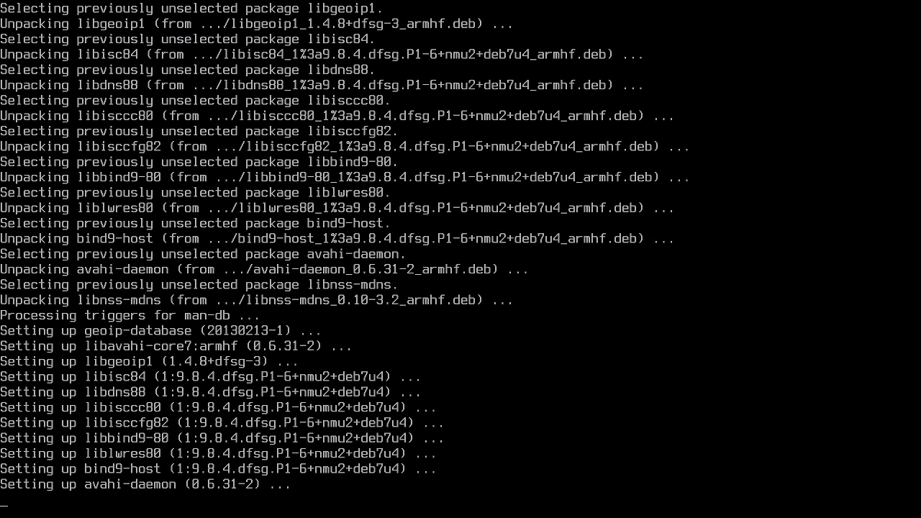
scroll(down, 3)
text(sudo re o)
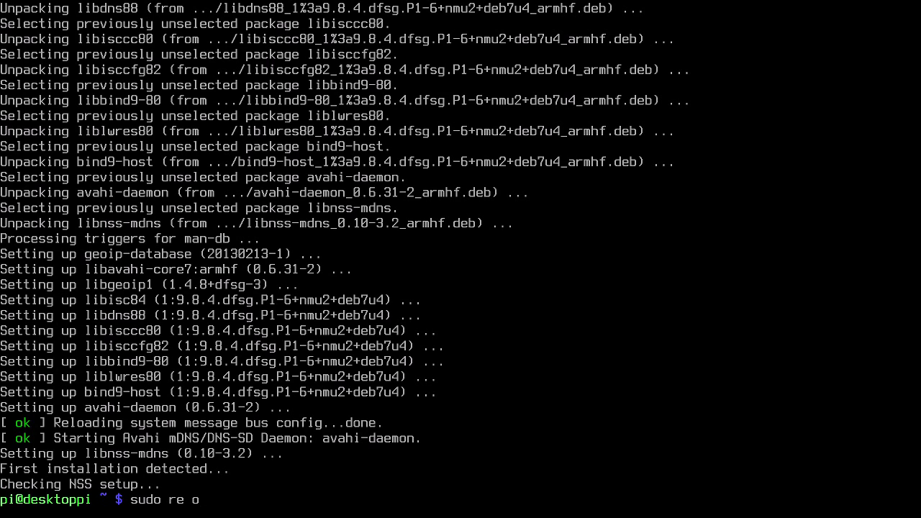
Reboot the Pi with sudo reboot and log back in as pi at the desktoppi prompt.
key(enter)
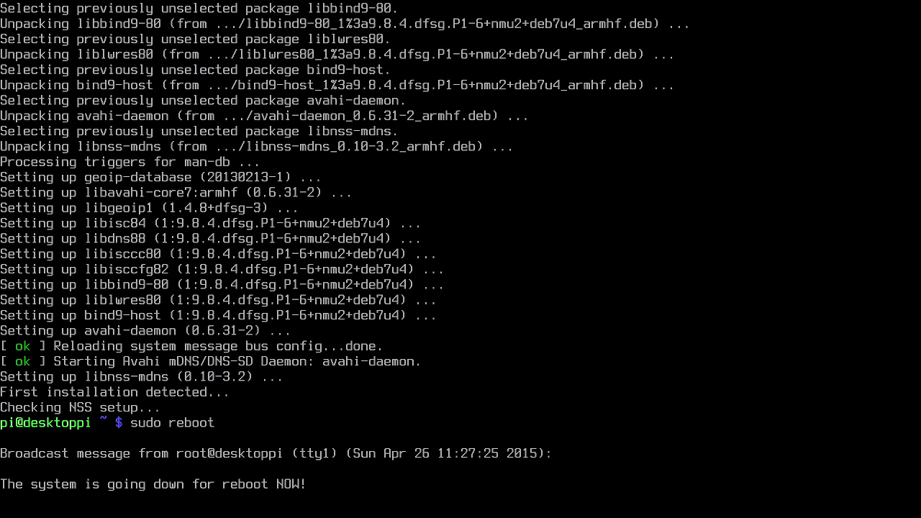
scroll(down, 3)
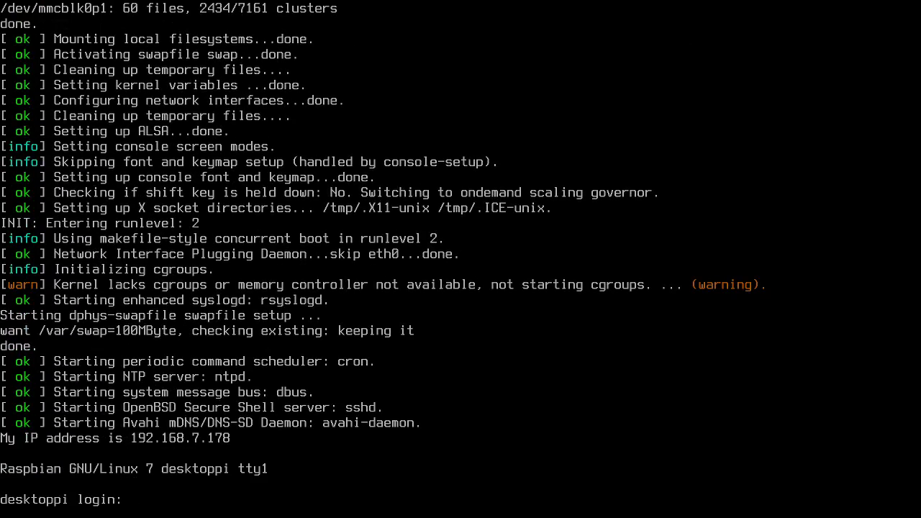
text(pi)
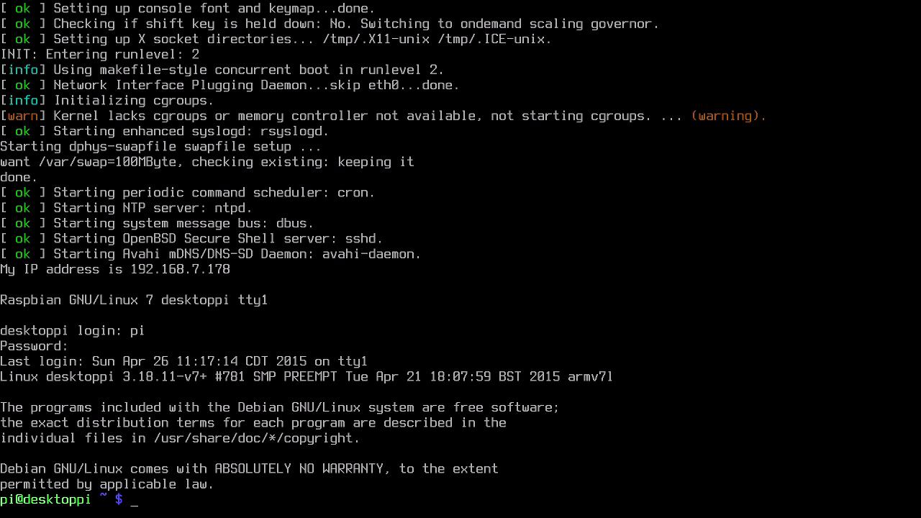
Ping desktoppi.local, stop it with Ctrl+C after the replies, then launch the desktop with startx.
text(ping)
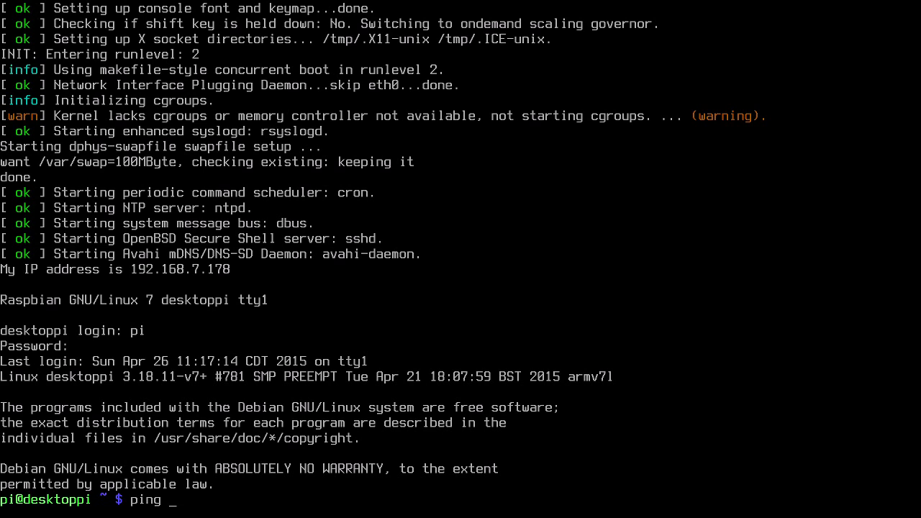
text(desktoppi.local)
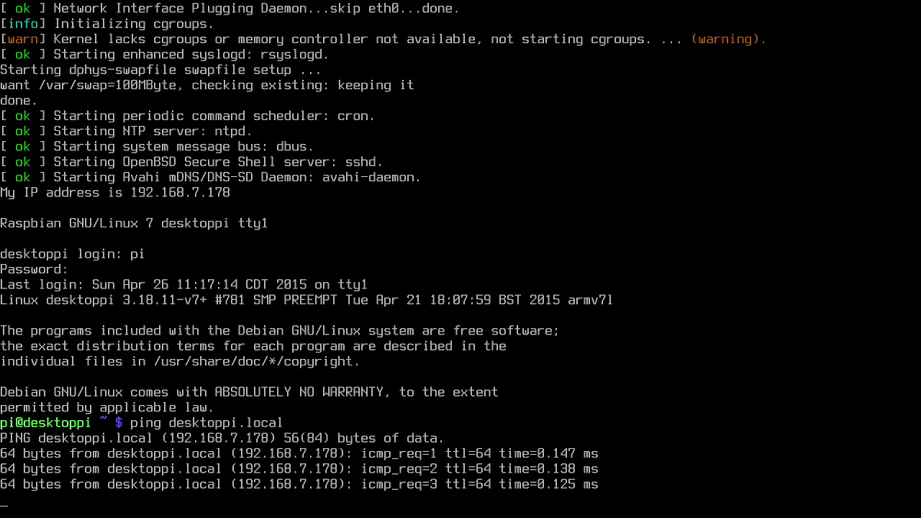
key(ctrl+c)
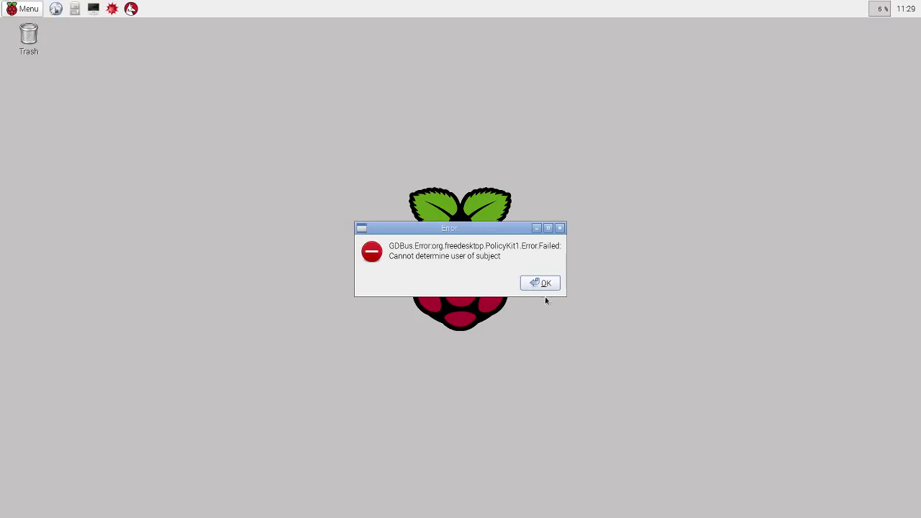
Dismiss the PolicyKit error and choose Shutdown from the desktop Menu.
click(542, 282)
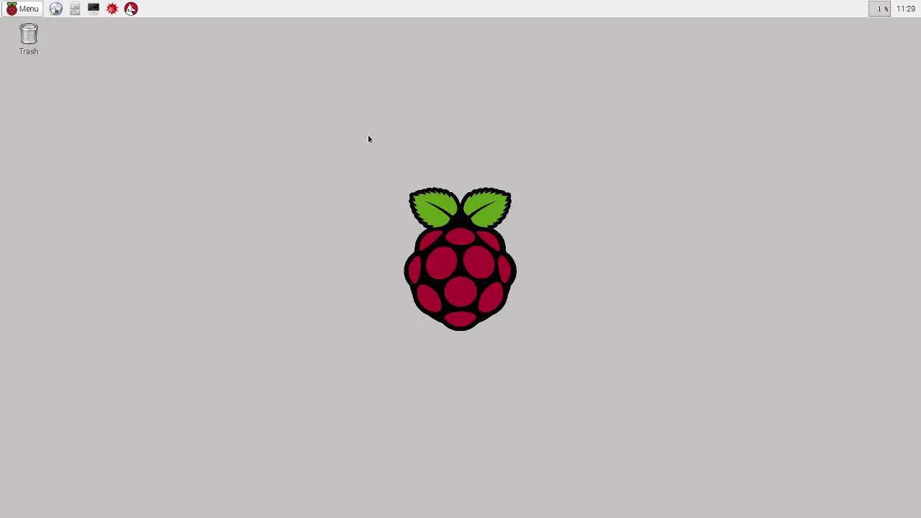
mouse_move(210, 156)
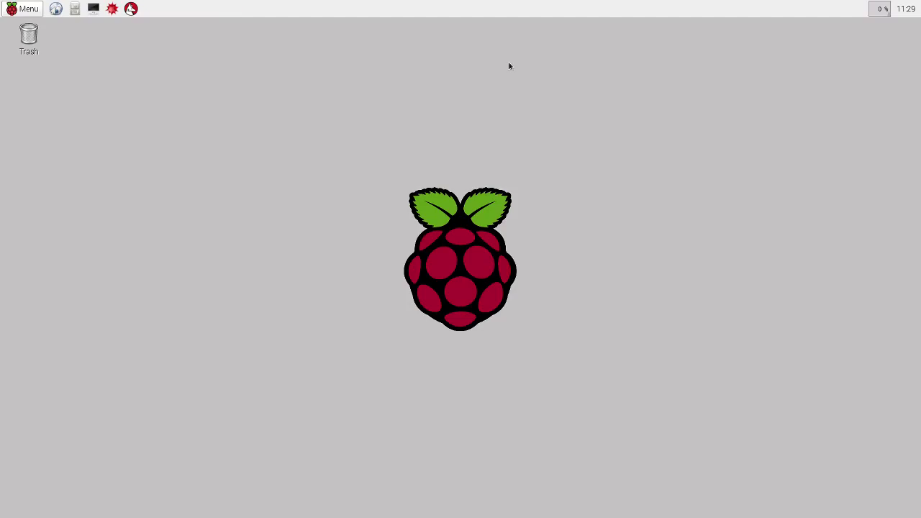
click(23, 8)
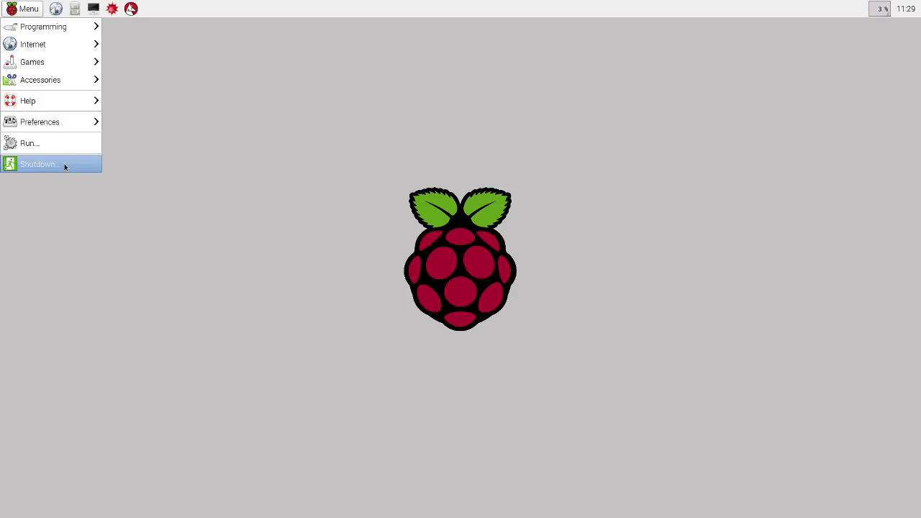
click(37, 164)
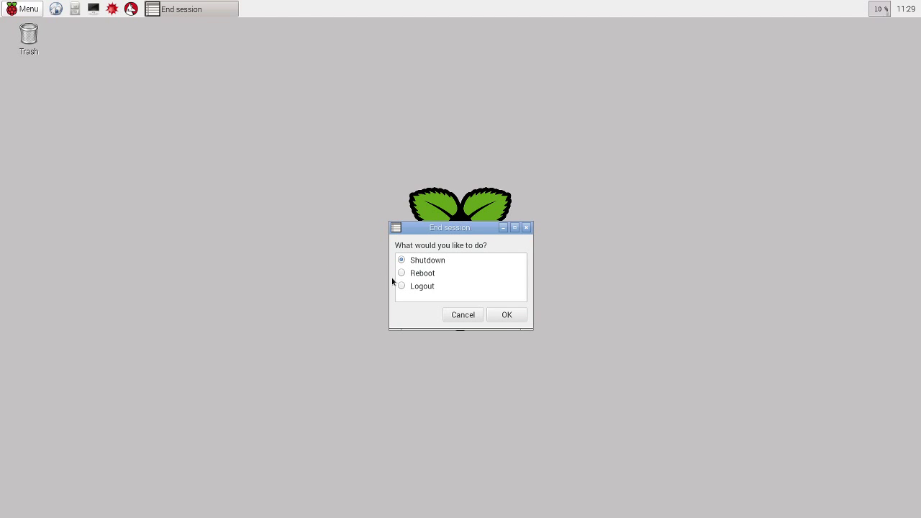
Select Logout in the End session dialog and confirm to return to the console.
click(400, 285)
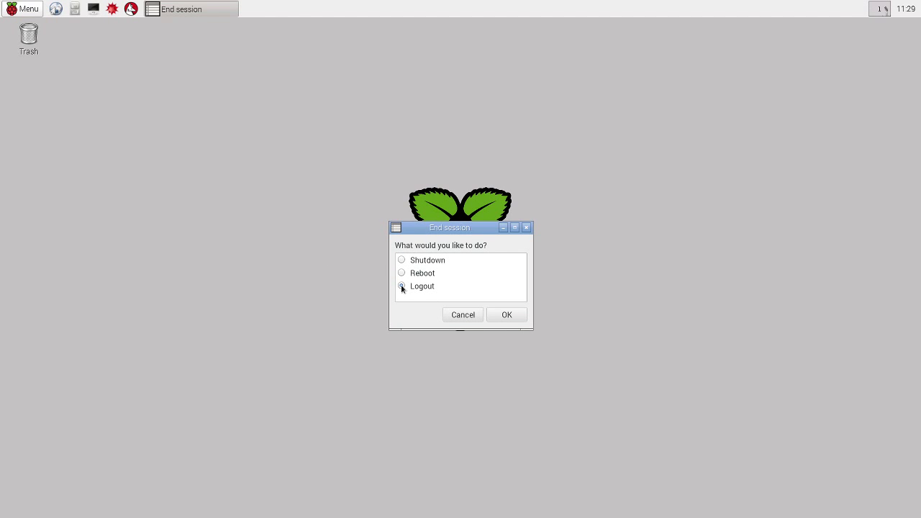
click(506, 314)
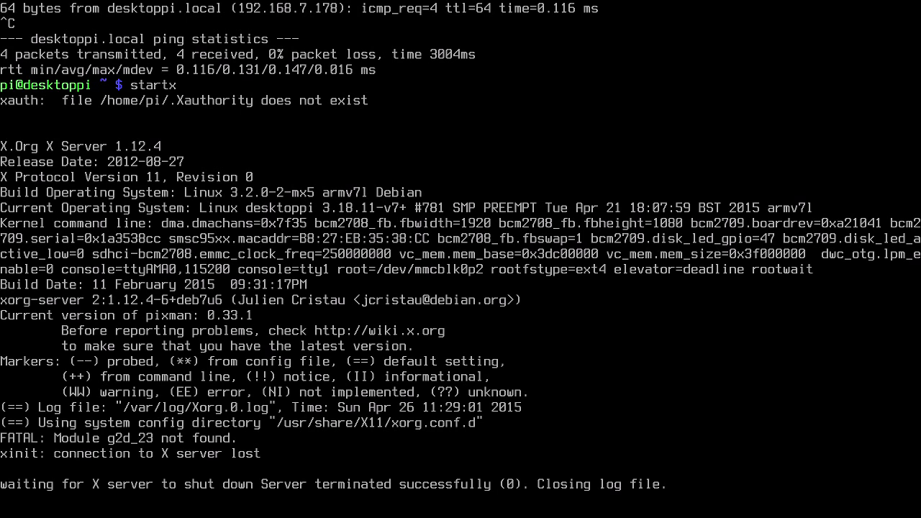